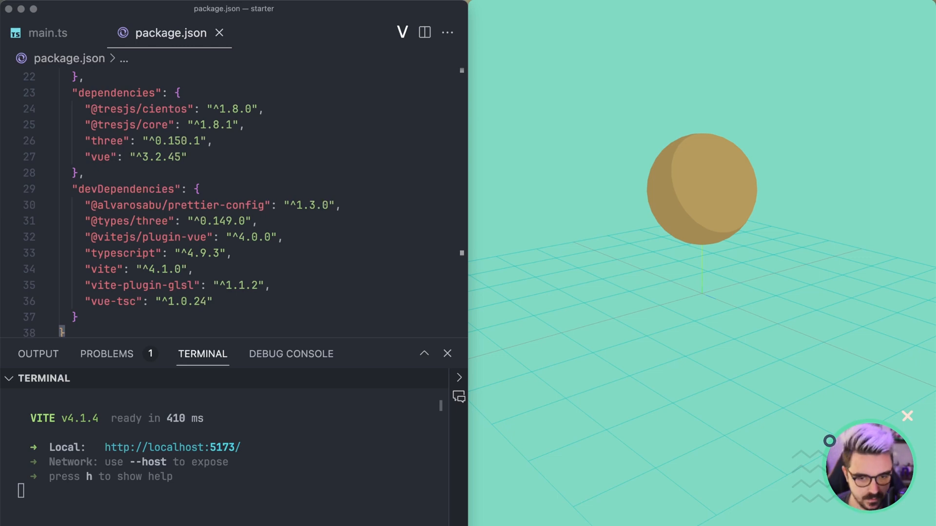
pyautogui.click(197, 189)
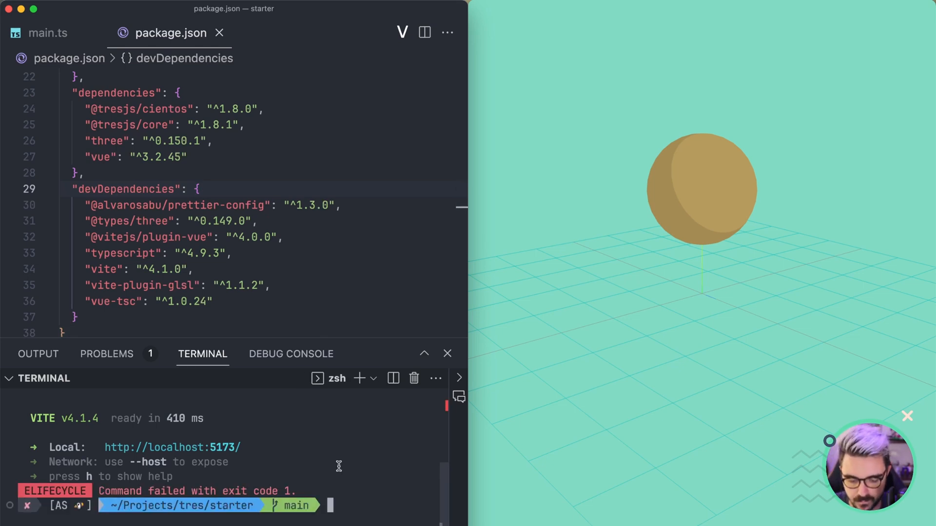
pyautogui.press('Tab')
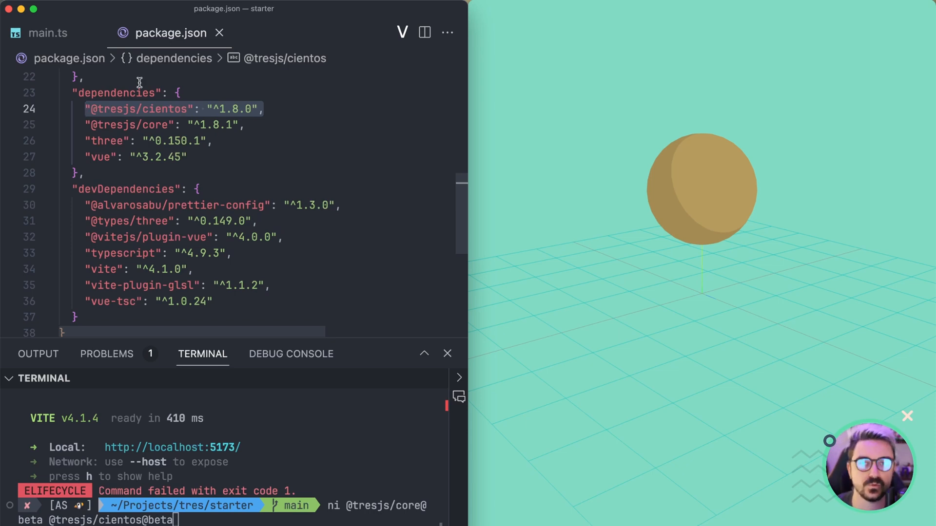
pyautogui.moveTo(118, 93)
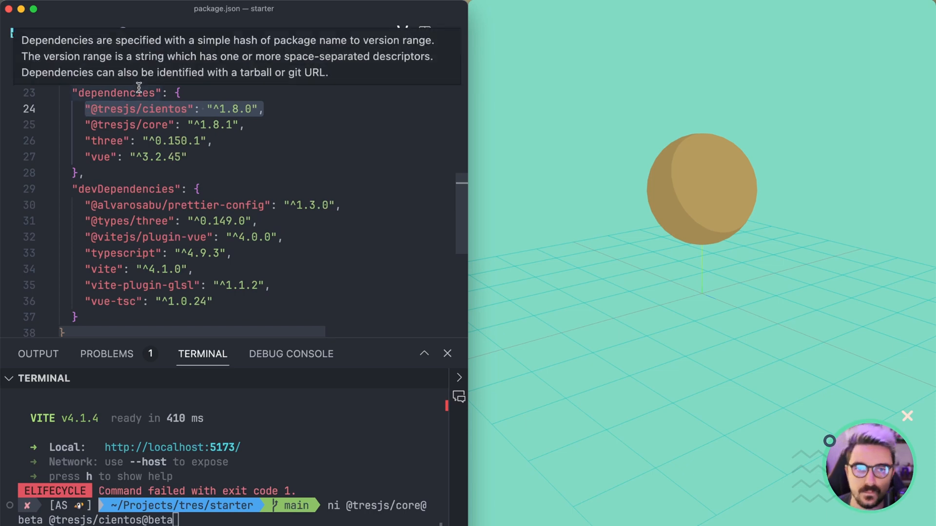
pyautogui.moveTo(162, 157)
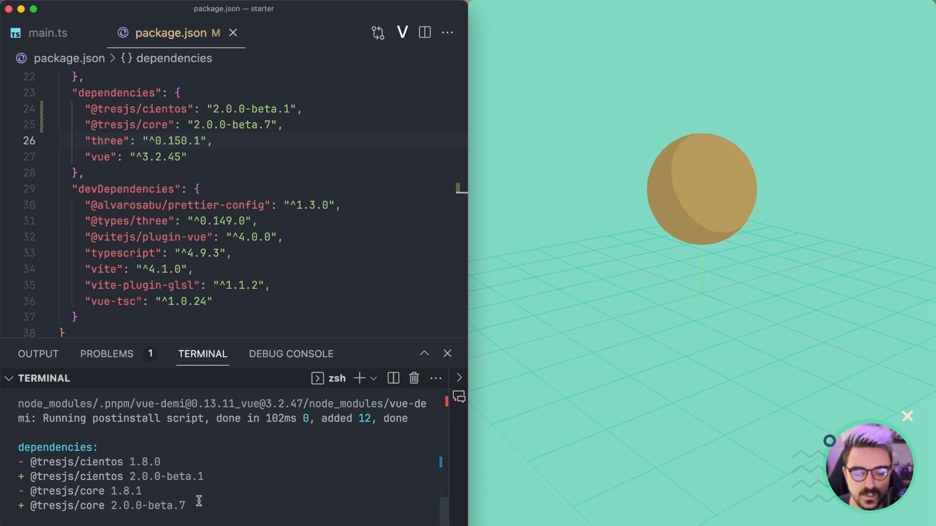
pyautogui.moveTo(190, 498)
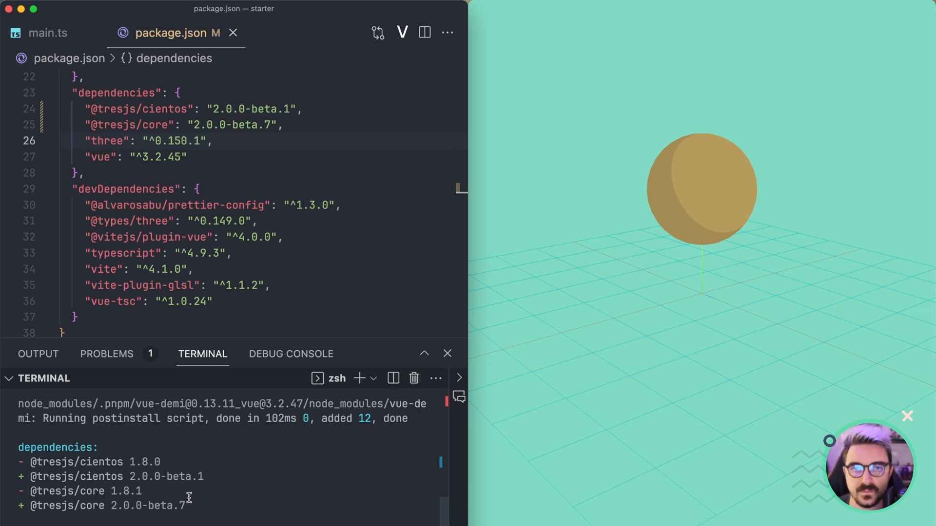
# Confirm package.json lists core 2.0.0-beta.7 and cientos 2.0.0-beta.1, then restart the dev server.
pyautogui.scroll(-3)
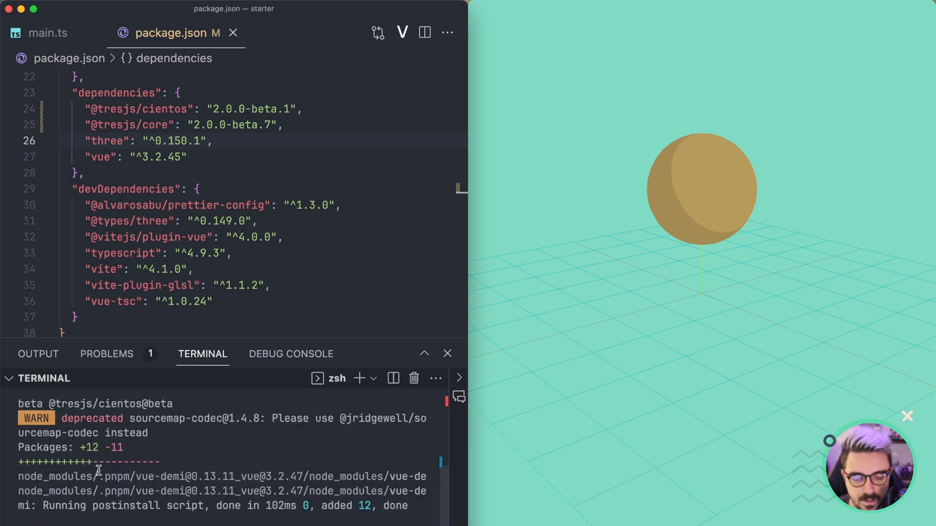
pyautogui.scroll(-3)
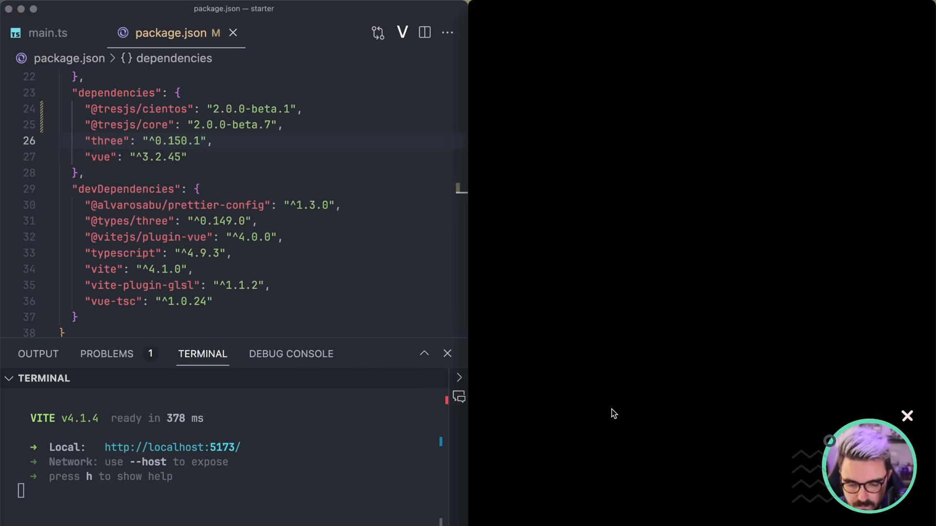
pyautogui.moveTo(682, 277)
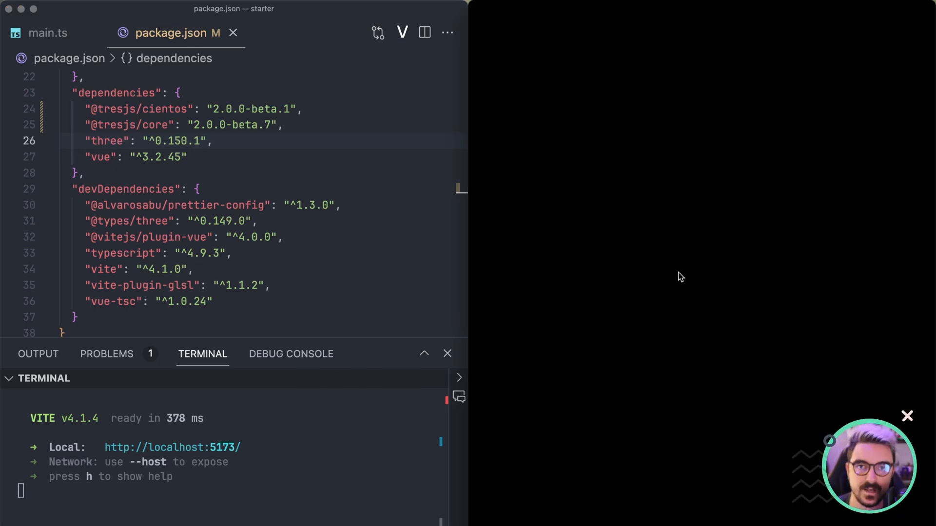
pyautogui.moveTo(666, 282)
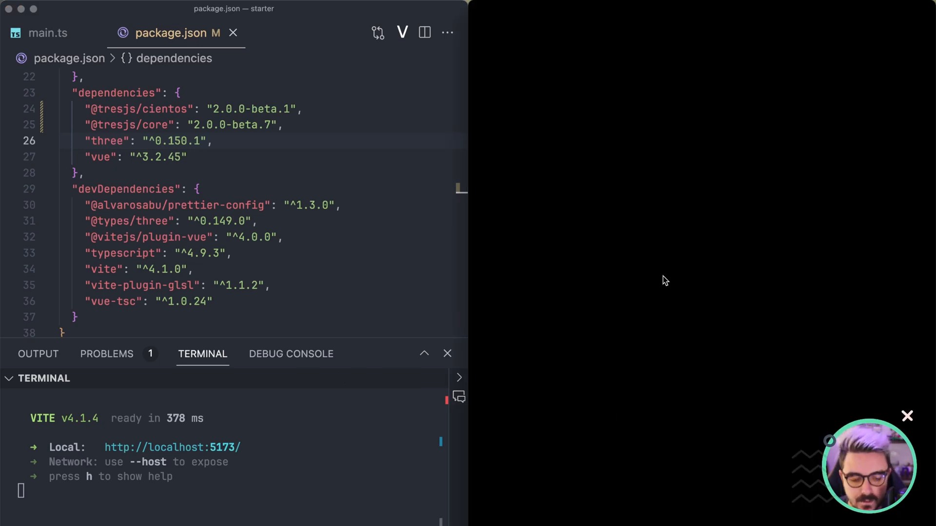
pyautogui.moveTo(277, 229)
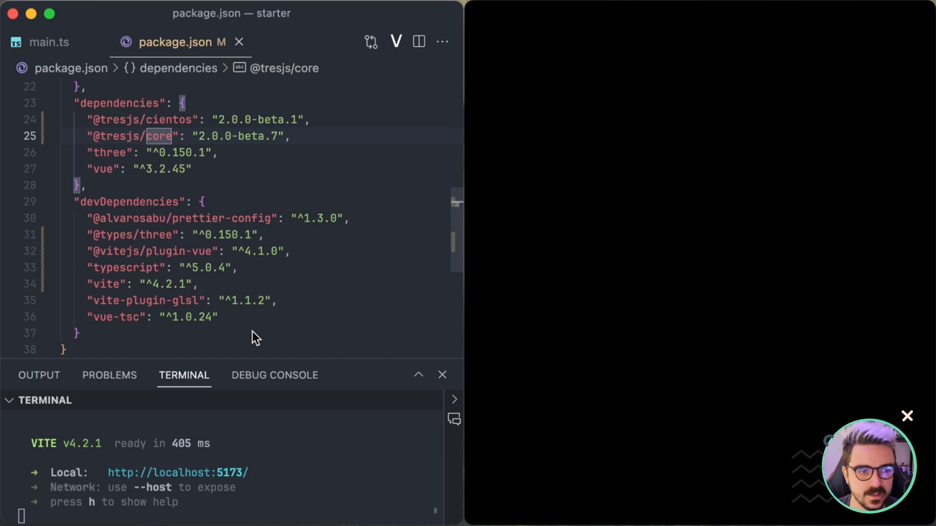
pyautogui.moveTo(82, 124)
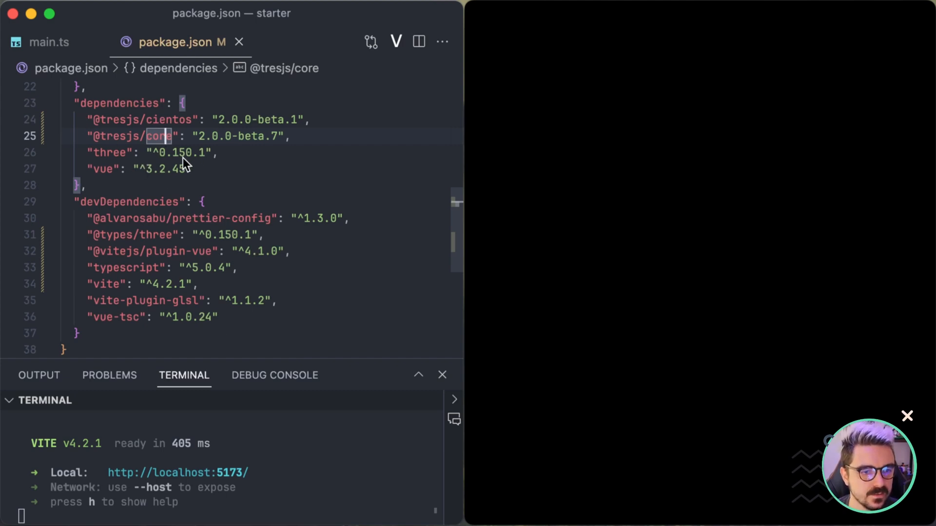
pyautogui.moveTo(179, 152)
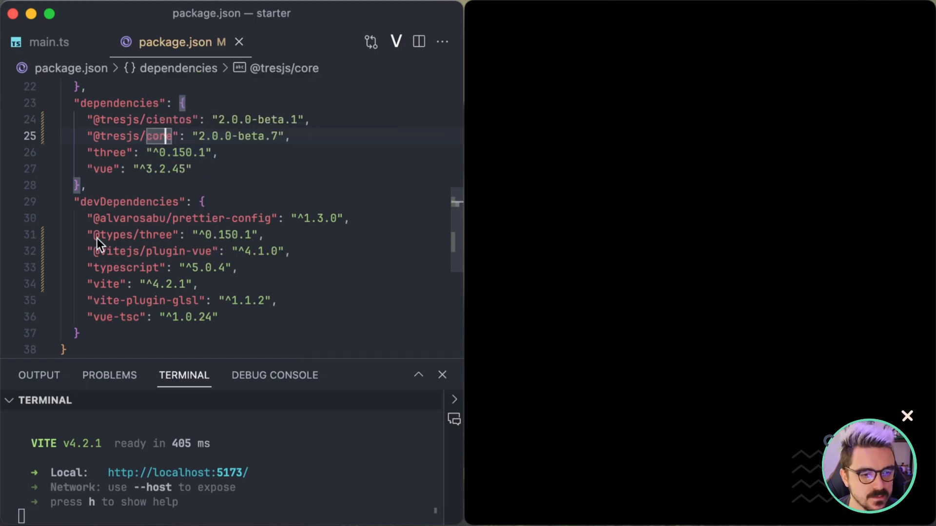
pyautogui.moveTo(146, 250)
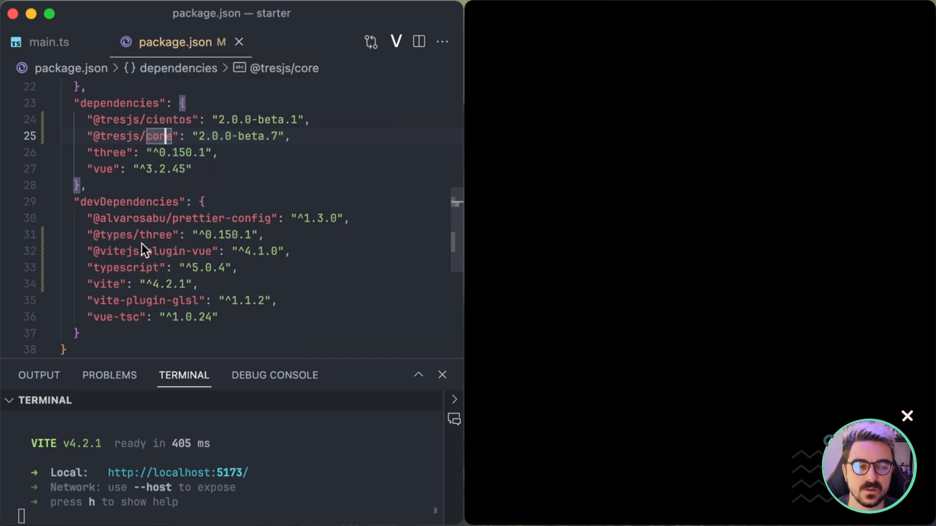
pyautogui.moveTo(206, 247)
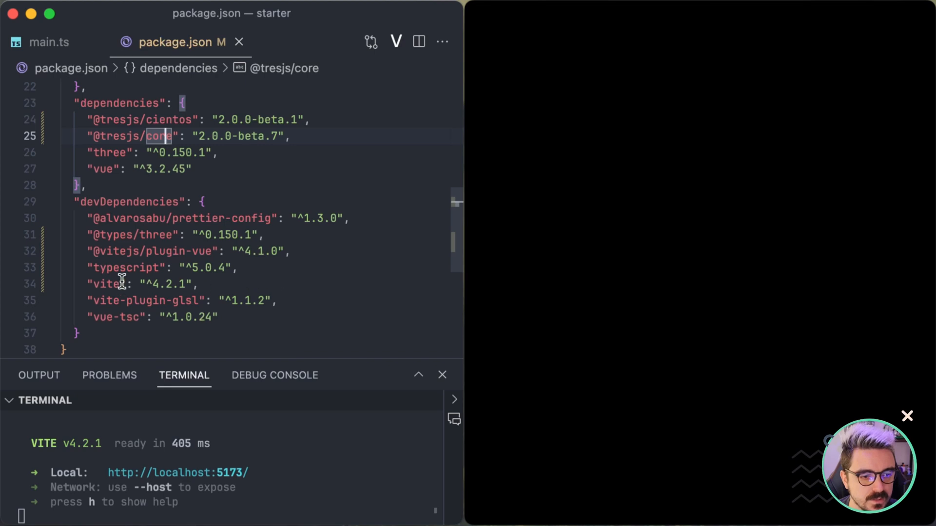
pyautogui.moveTo(210, 312)
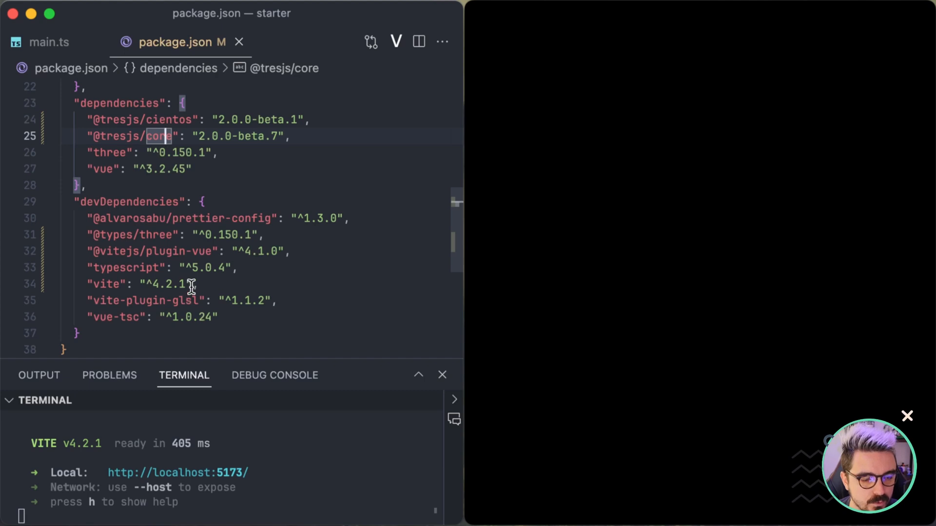
pyautogui.moveTo(221, 312)
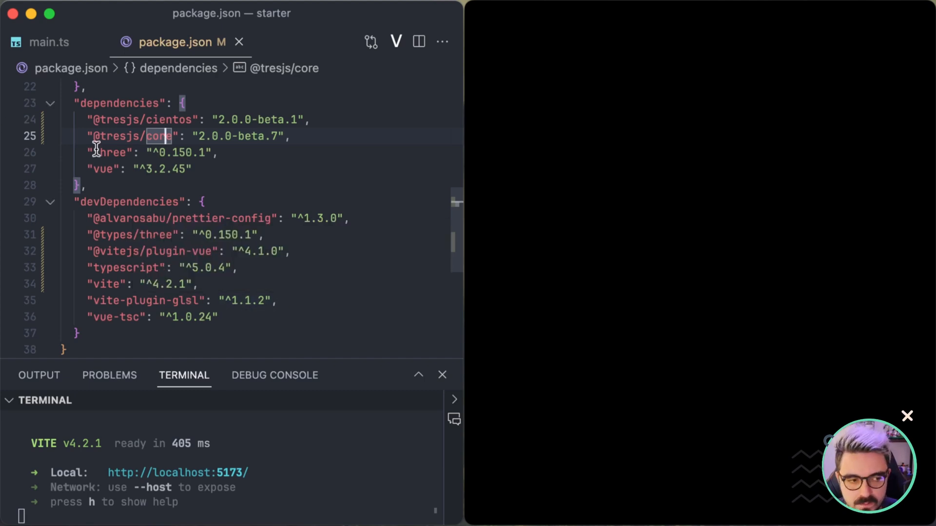
pyautogui.moveTo(310, 265)
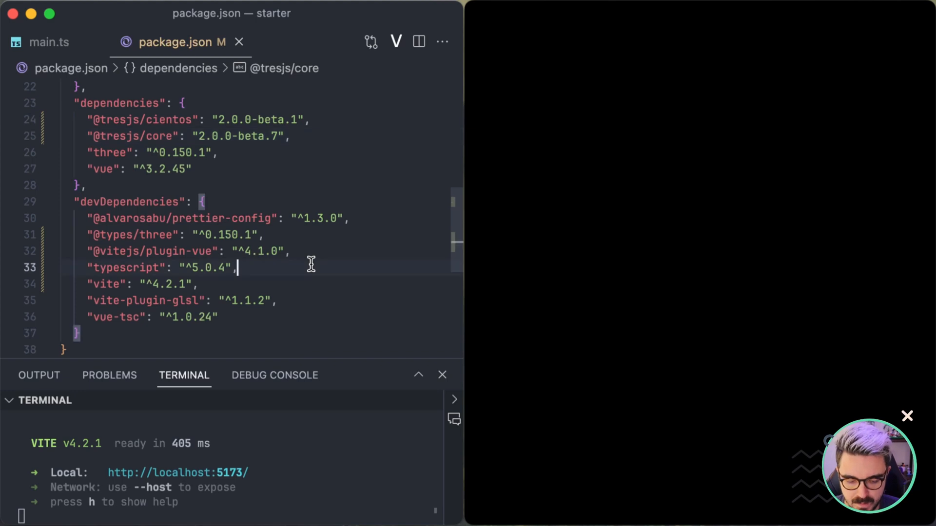
pyautogui.click(48, 42)
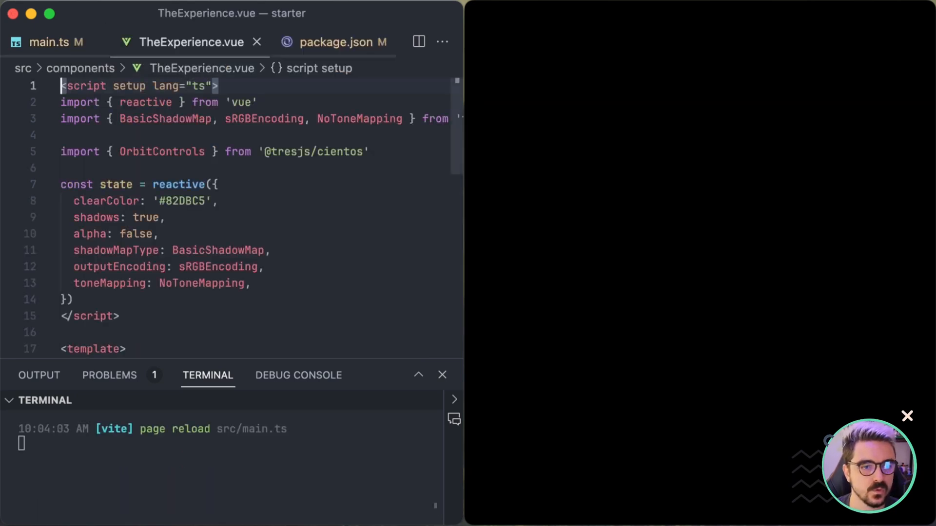
# Remove the TresScene wrapper tags in TheExperience.vue and select the TresCanvas name for importing.
pyautogui.scroll(-3)
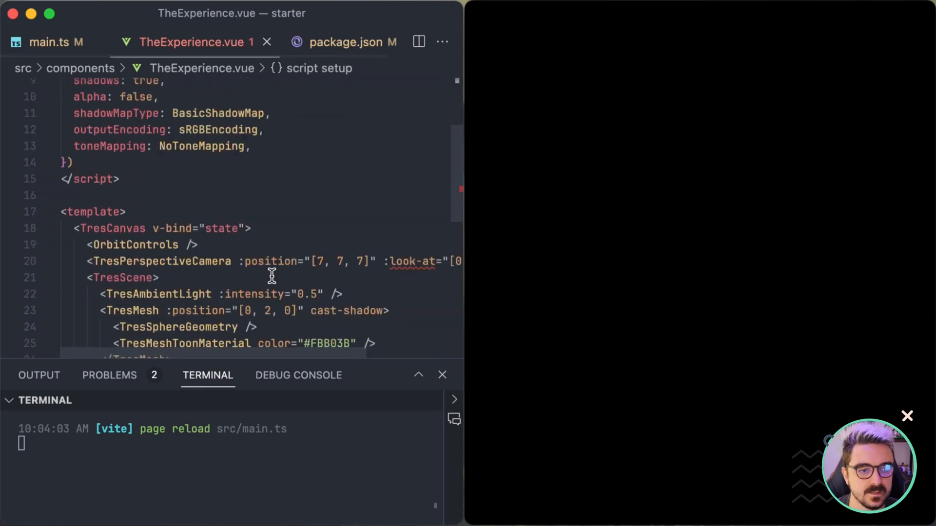
pyautogui.scroll(-3)
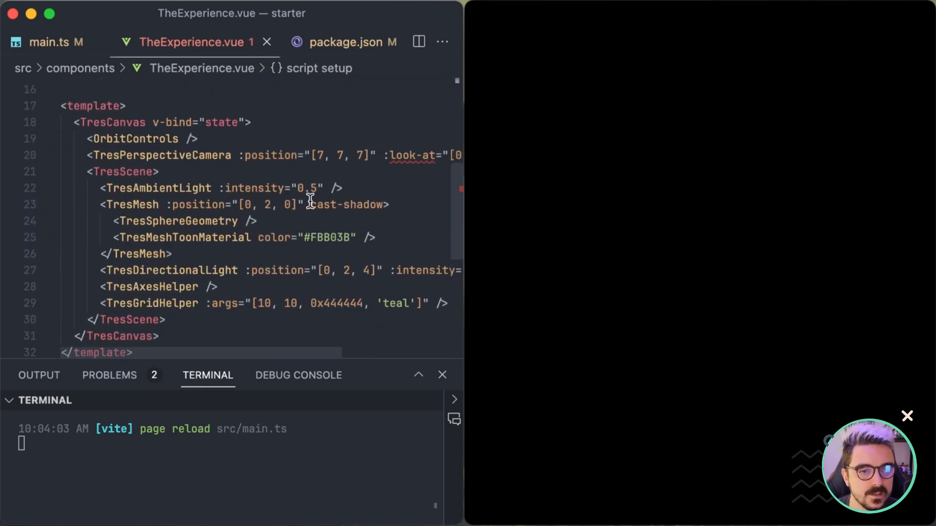
pyautogui.moveTo(355, 213)
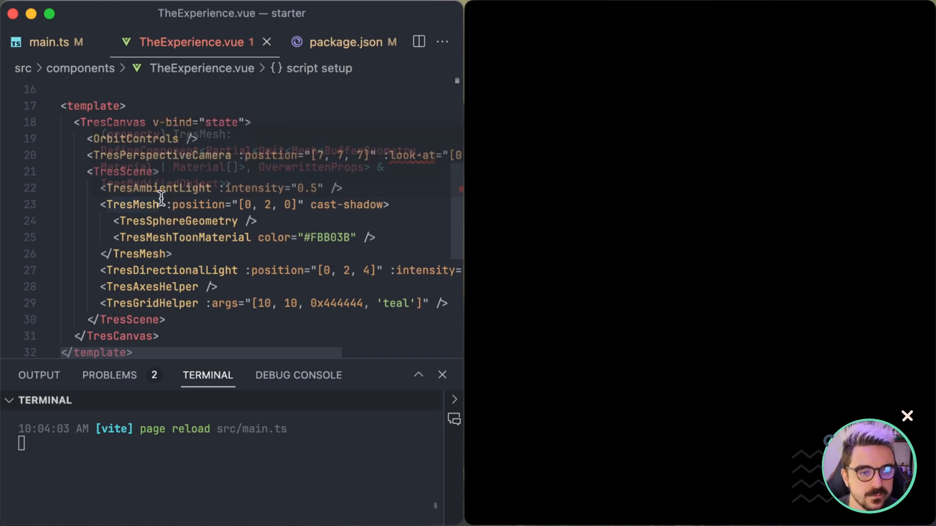
pyautogui.click(119, 171)
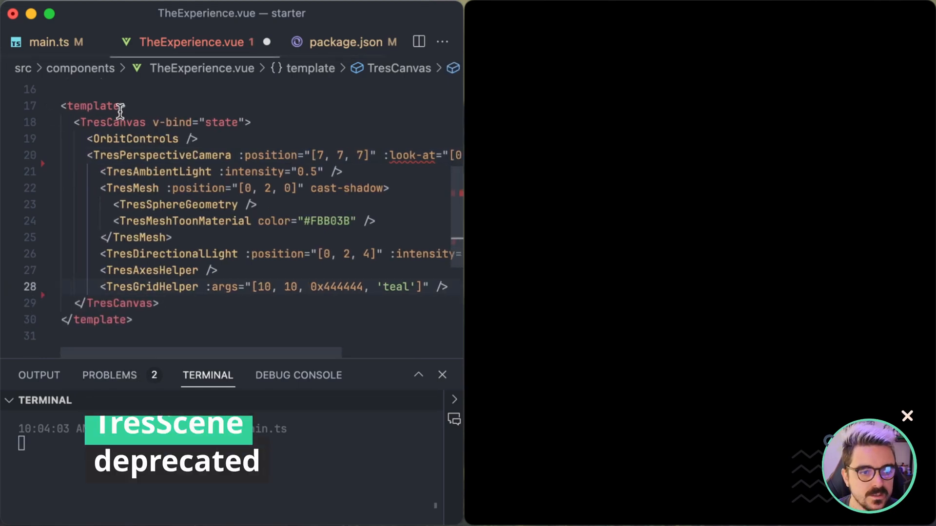
pyautogui.doubleClick(113, 122)
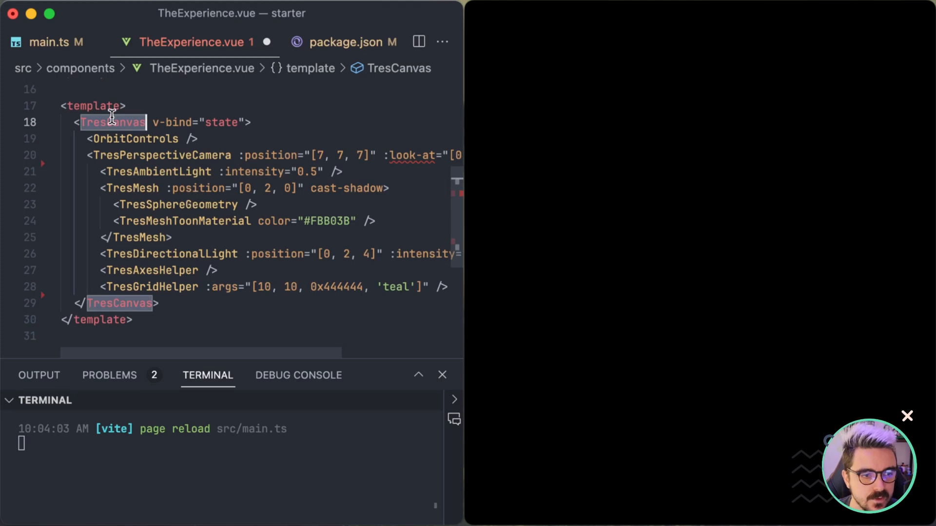
pyautogui.scroll(3)
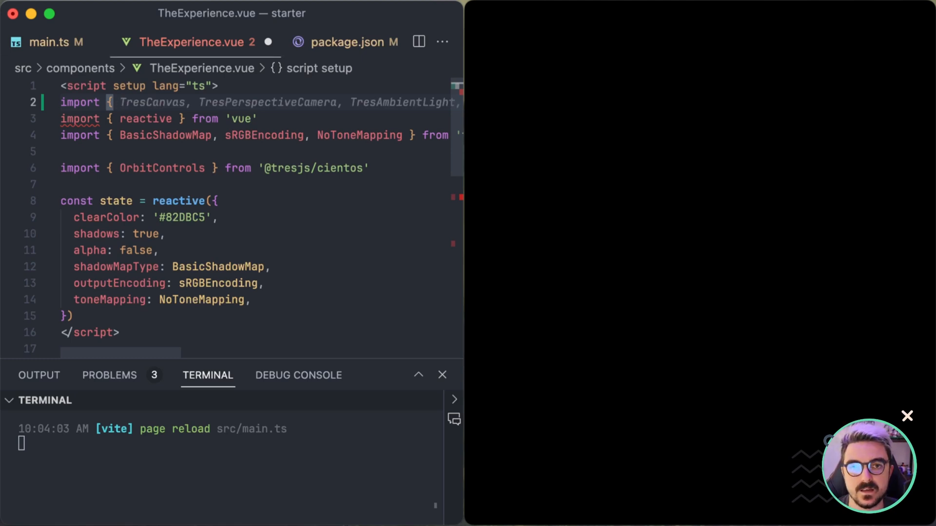
pyautogui.write('T}')
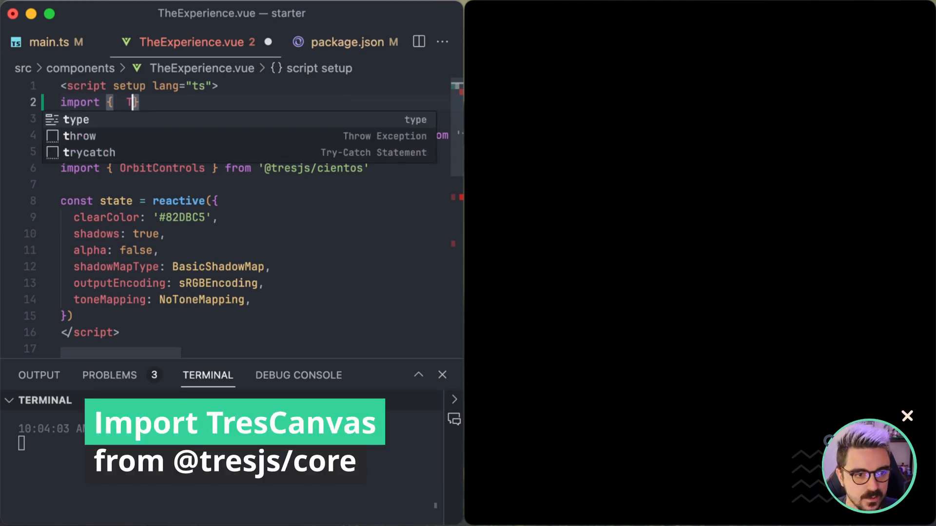
pyautogui.write('TresCanvas')
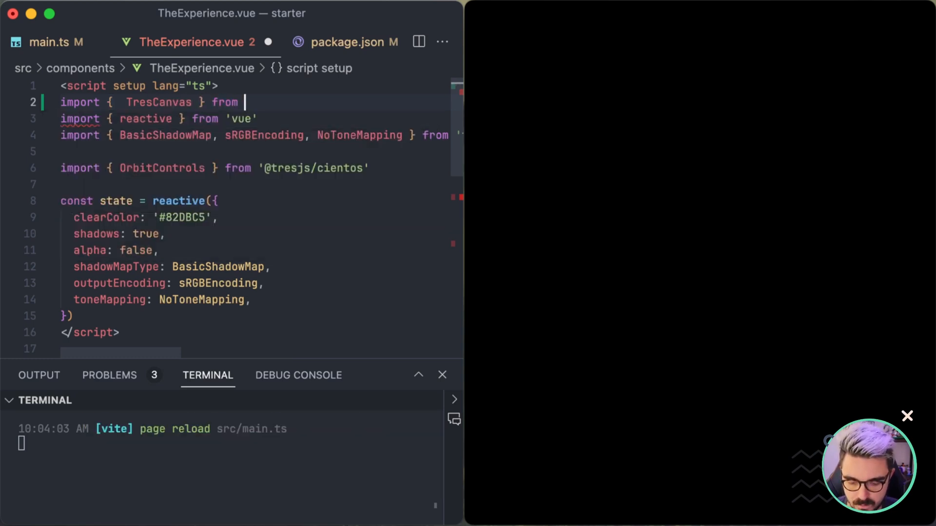
pyautogui.write("@tr'")
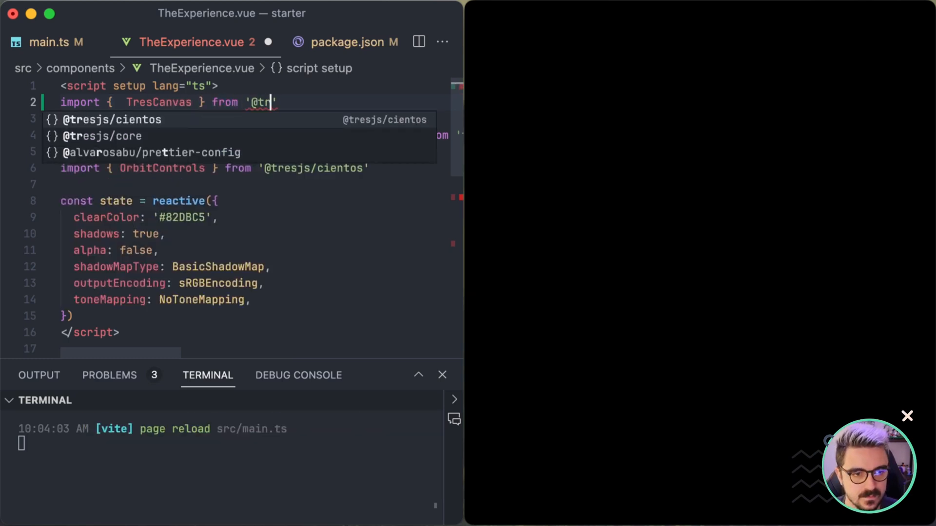
pyautogui.click(102, 136)
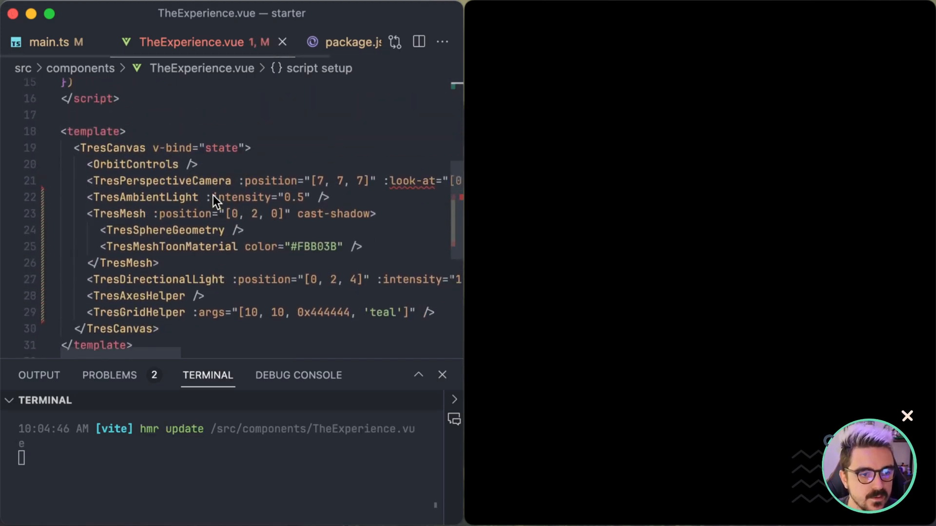
pyautogui.moveTo(112, 147)
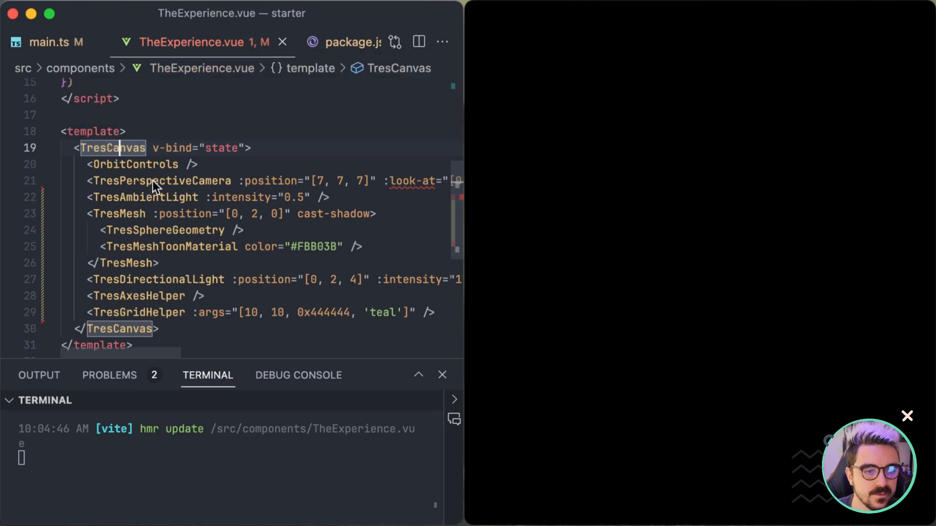
pyautogui.moveTo(162, 181)
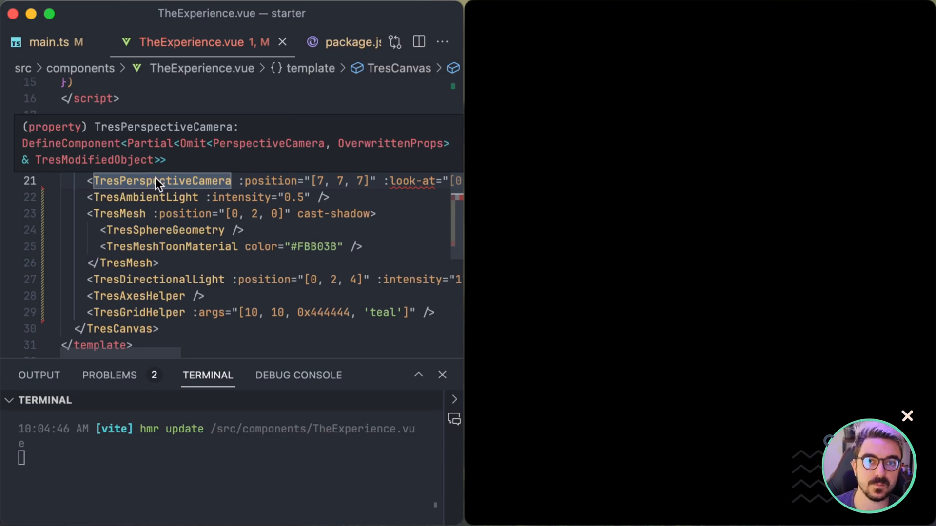
pyautogui.moveTo(278, 273)
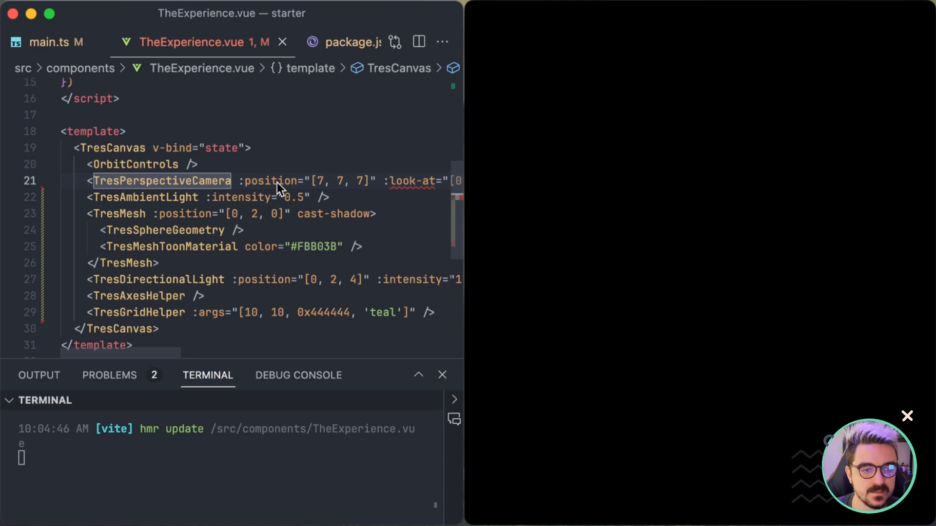
pyautogui.moveTo(271, 181)
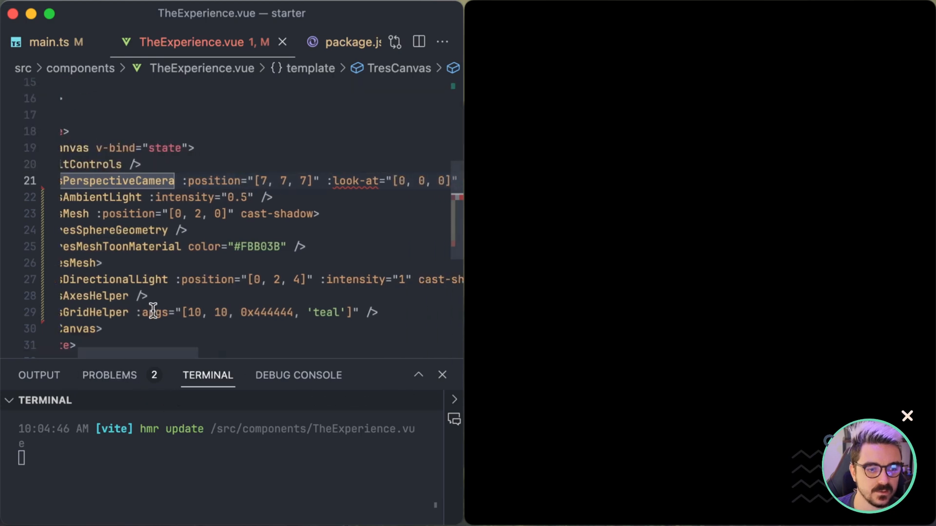
pyautogui.hscroll(-3)
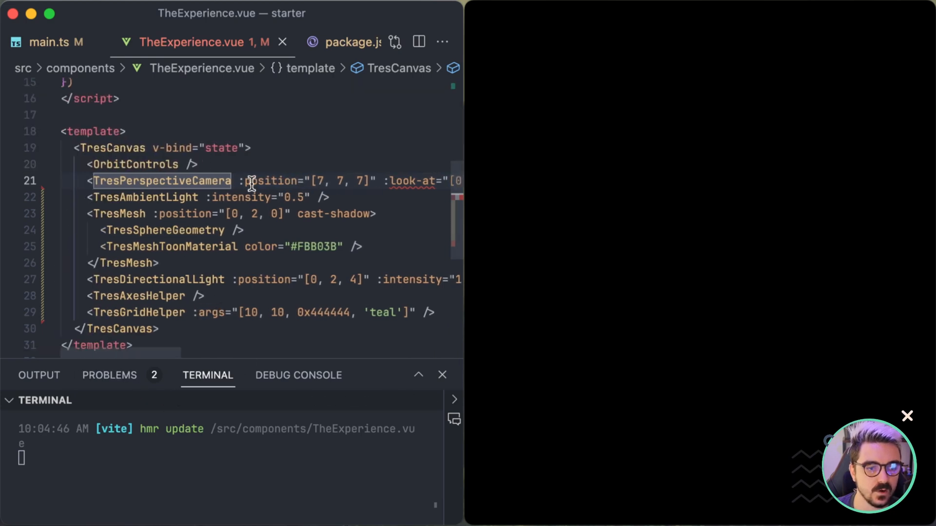
pyautogui.moveTo(268, 181)
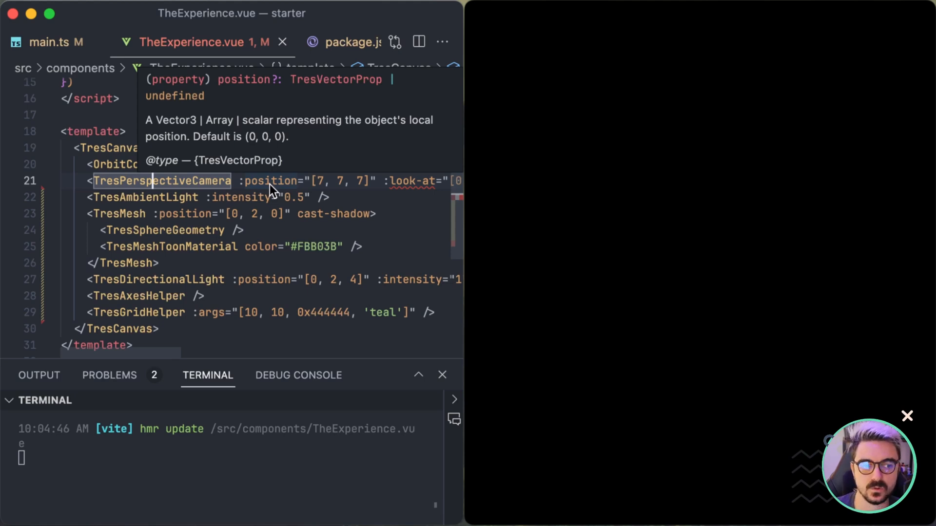
pyautogui.moveTo(302, 181)
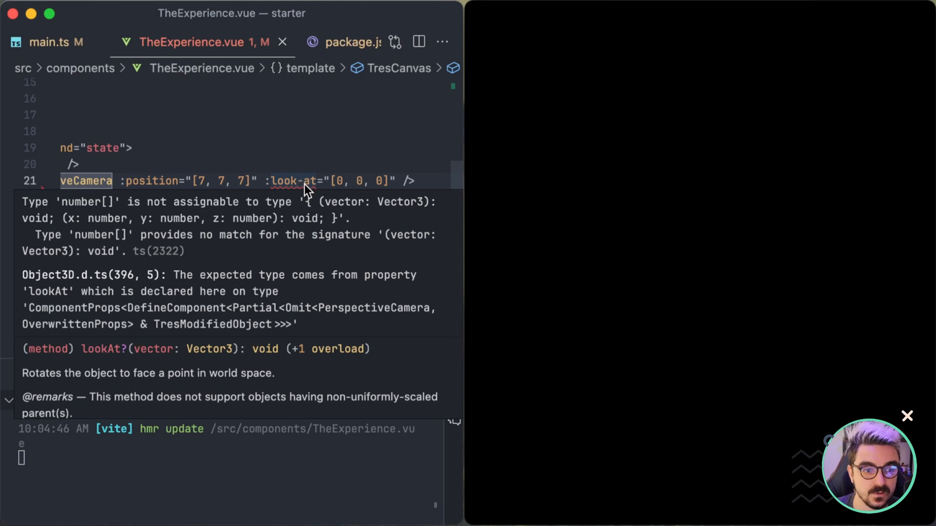
pyautogui.moveTo(195, 212)
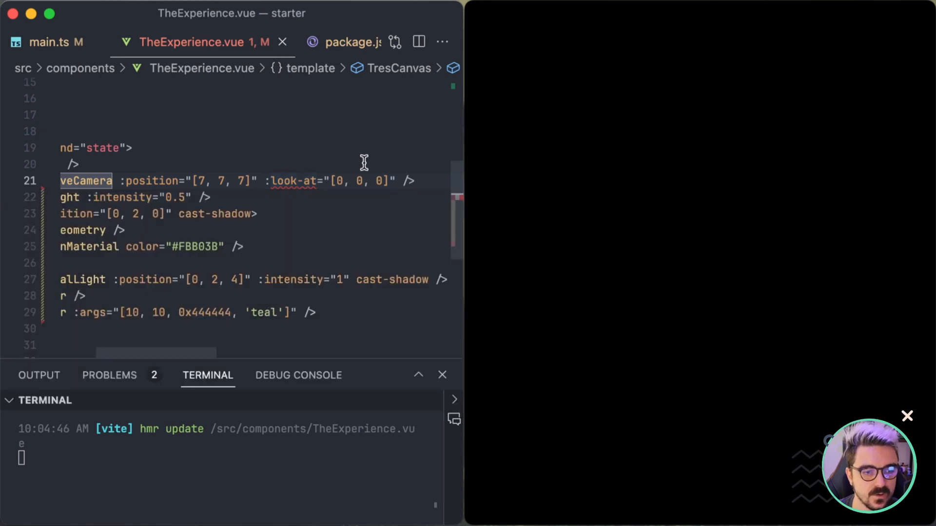
pyautogui.moveTo(245, 83)
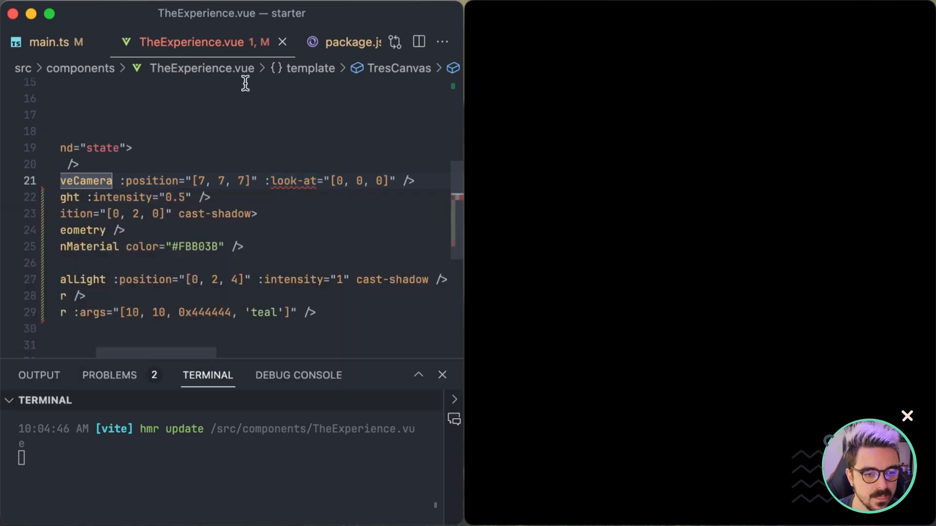
pyautogui.moveTo(423, 180)
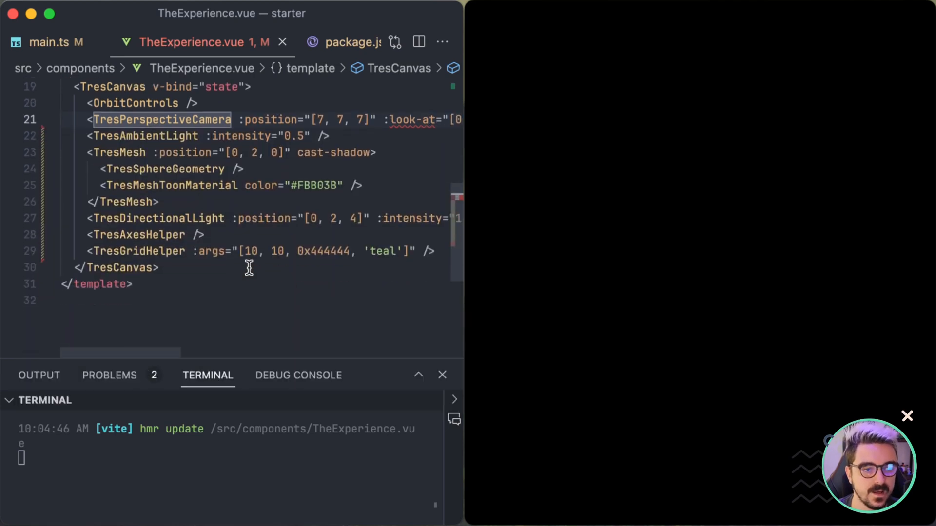
pyautogui.moveTo(186, 135)
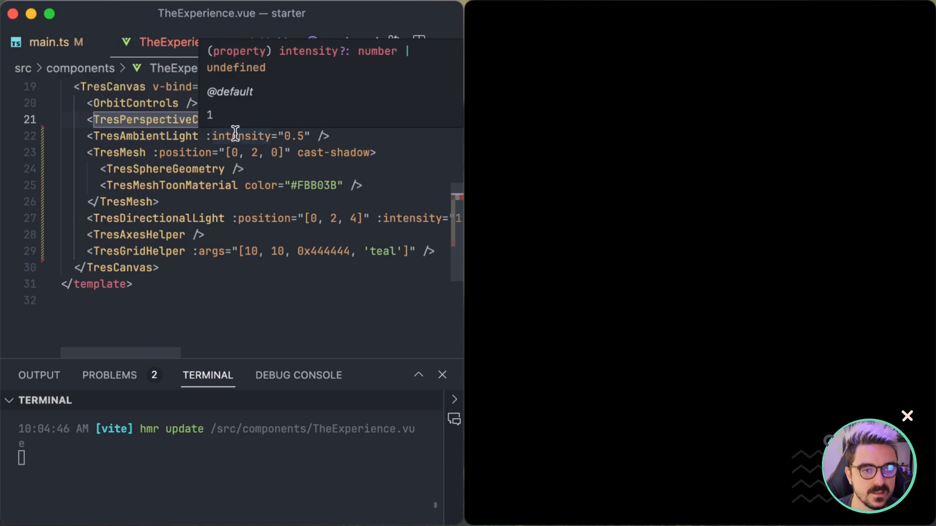
pyautogui.moveTo(274, 136)
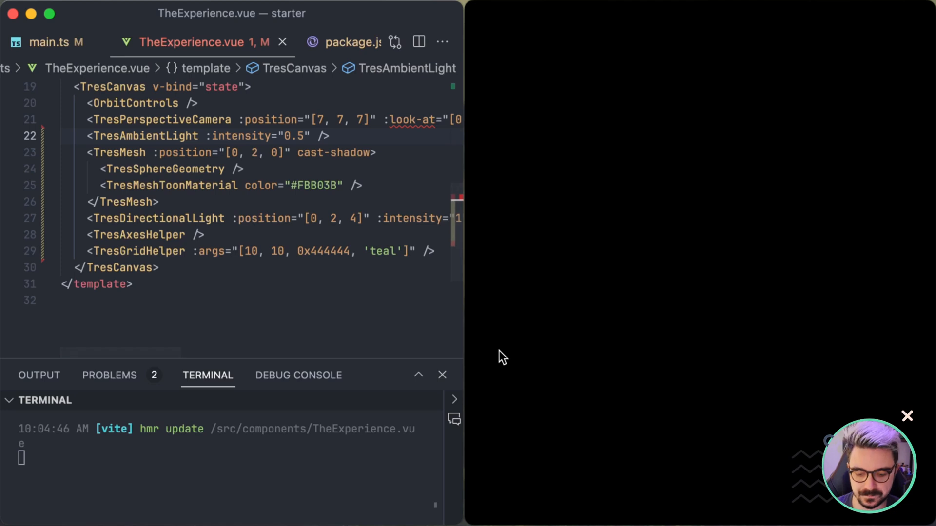
# Bind :color="'red'" on the TresAmbientLight tag.
pyautogui.write(':')
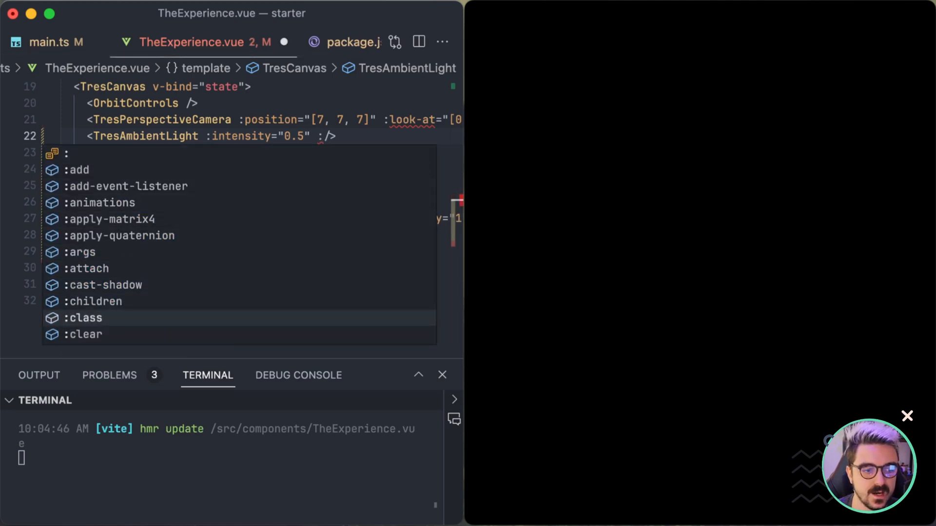
pyautogui.scroll(-3)
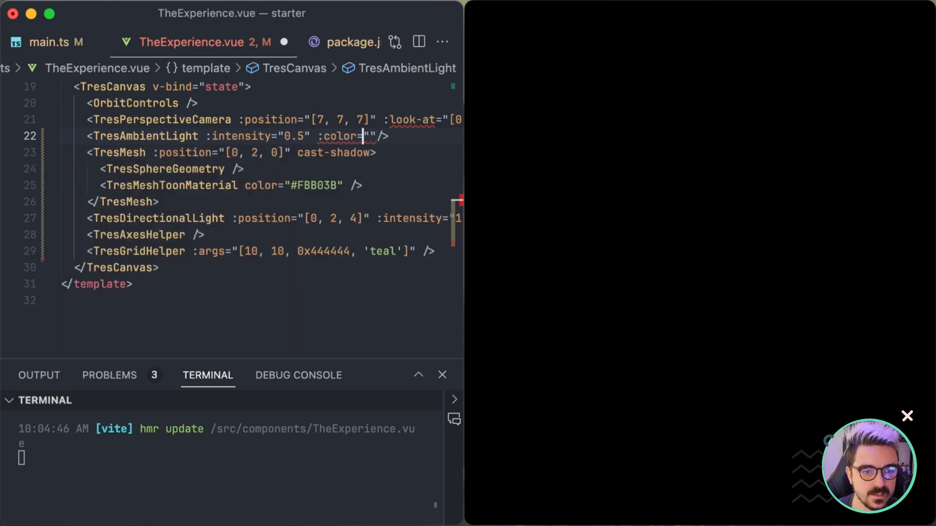
pyautogui.write("re'")
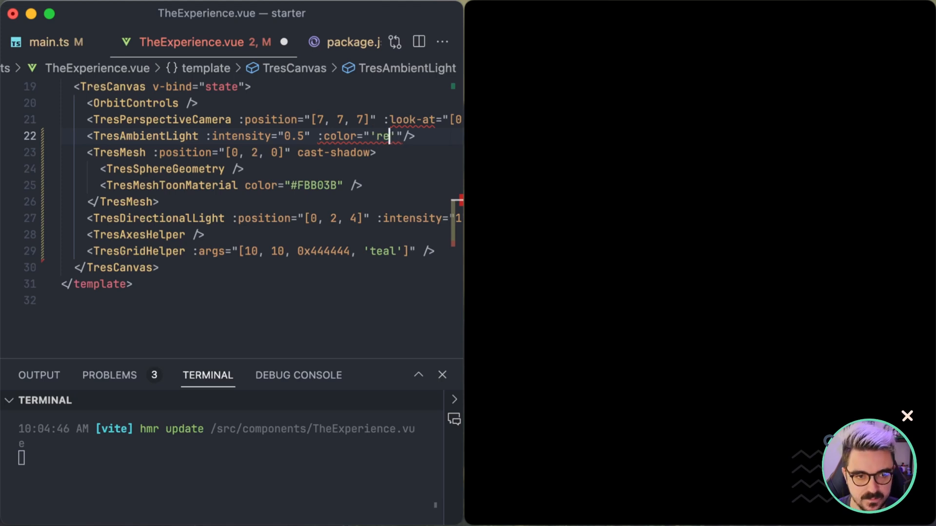
pyautogui.write('d')
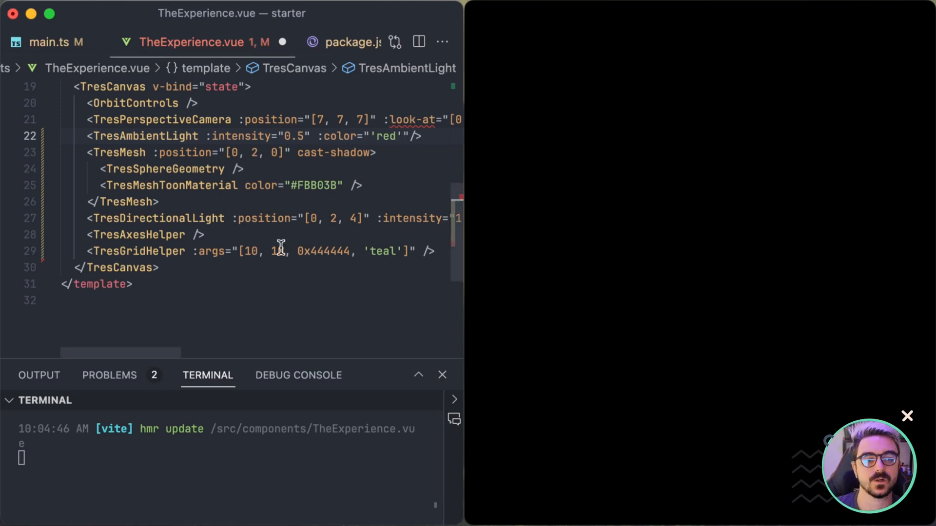
pyautogui.moveTo(340, 136)
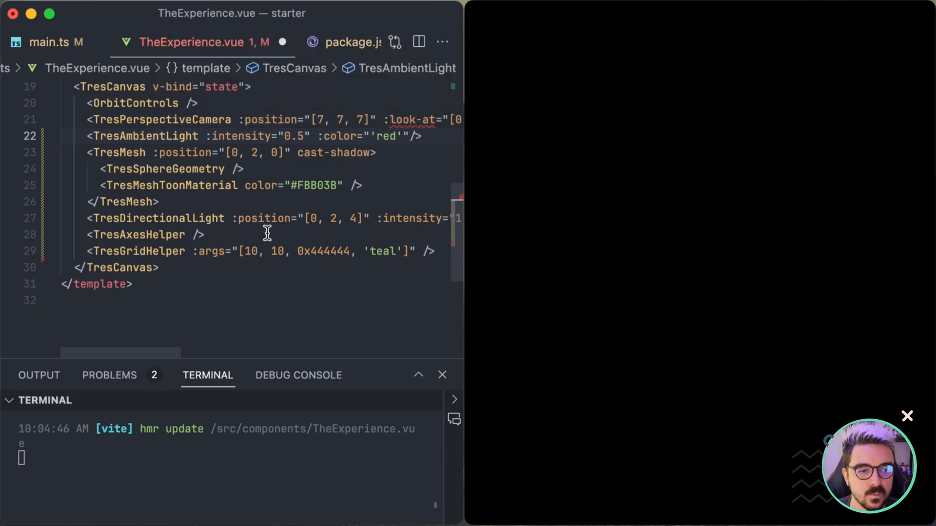
pyautogui.moveTo(322, 225)
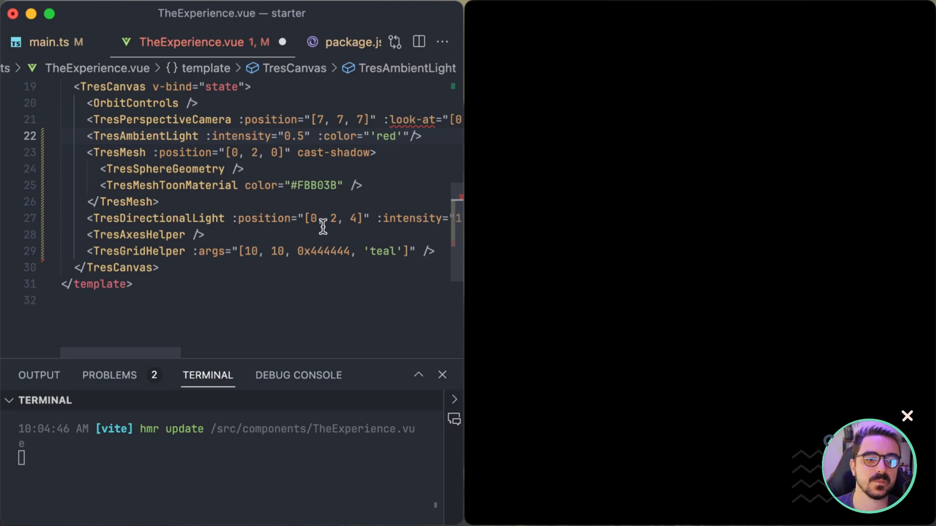
pyautogui.scroll(3)
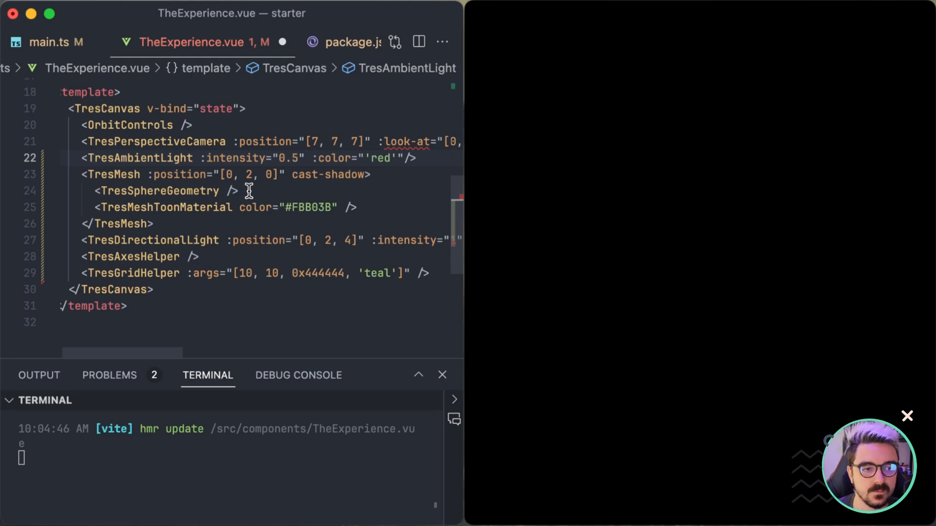
# Add a TresMesh below the sphere with TresTorusGeometry and a #FBB03B toon material.
pyautogui.press('Enter')
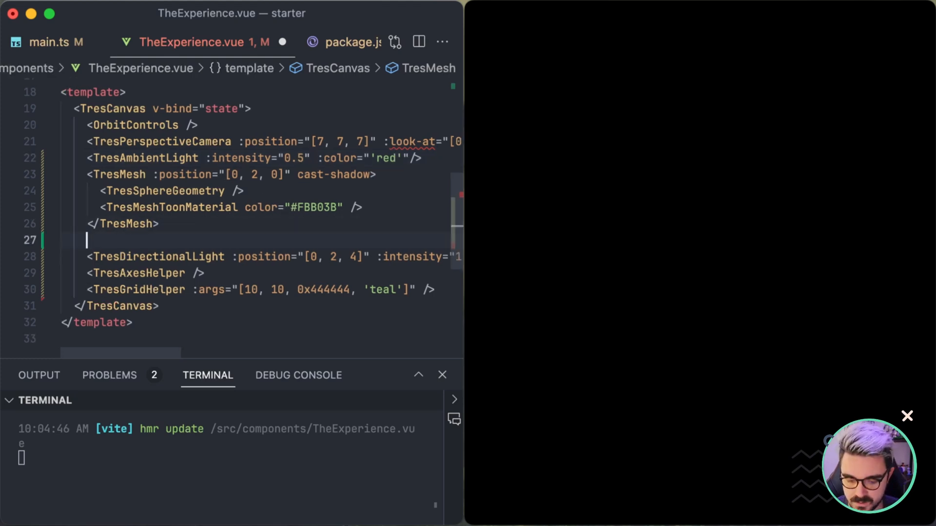
pyautogui.write('<TresMesh')
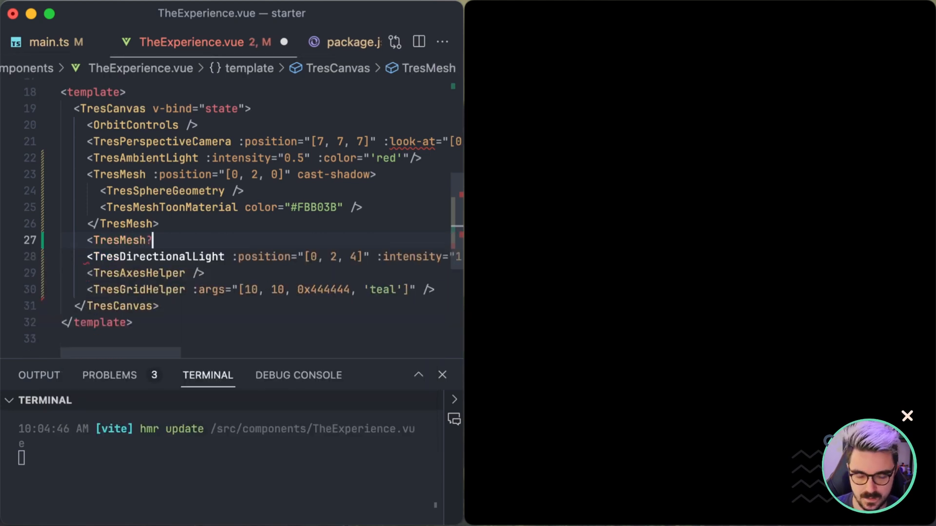
pyautogui.press('Enter')
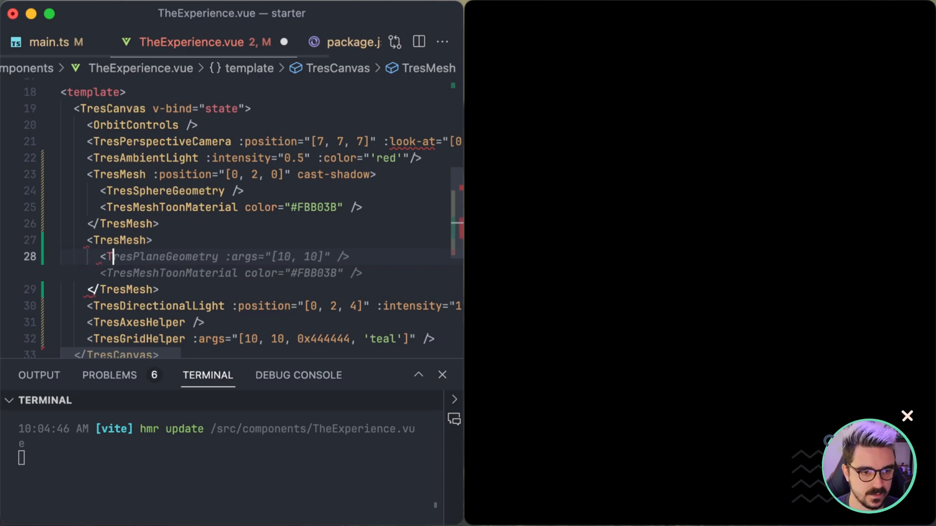
pyautogui.write('TresT')
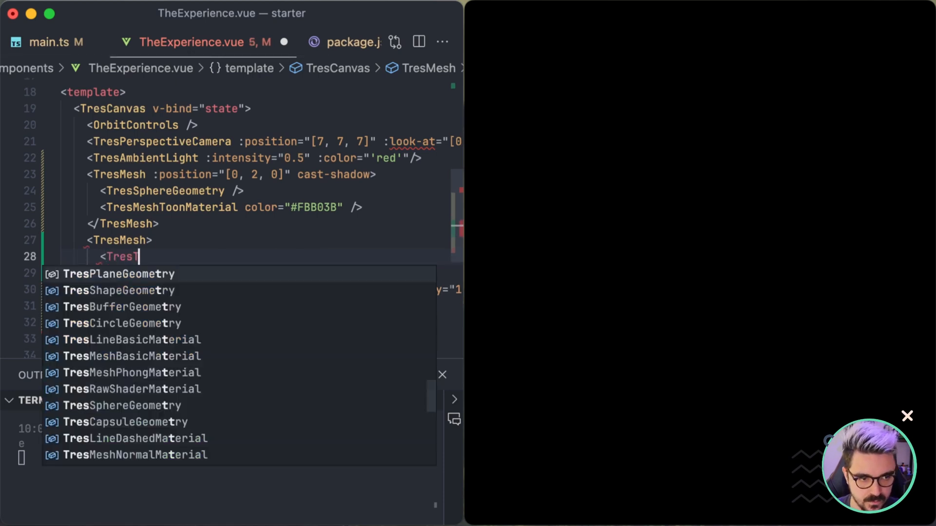
pyautogui.write('or')
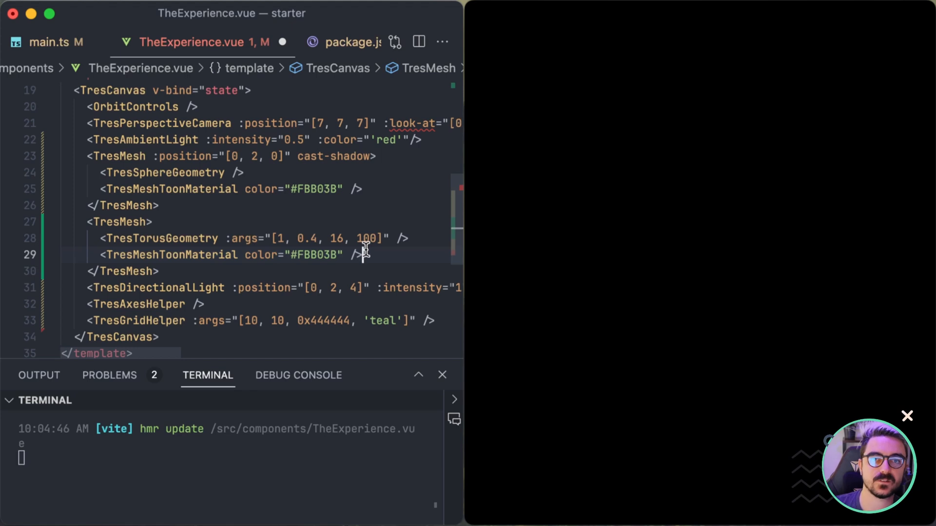
pyautogui.scroll(3)
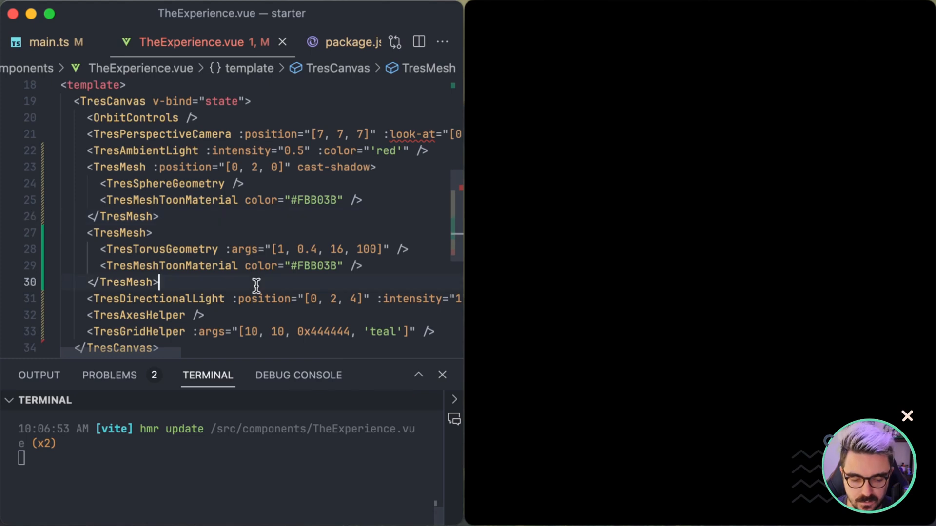
pyautogui.moveTo(672, 202)
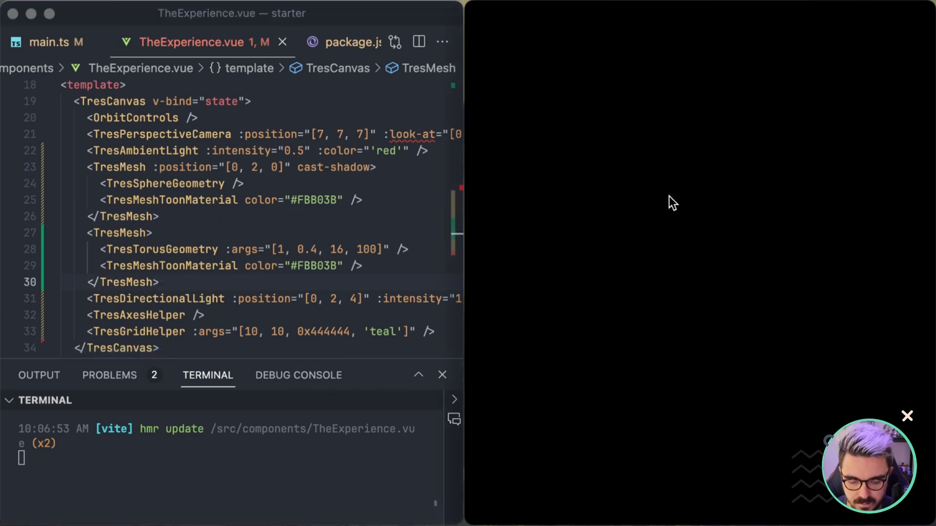
# Scroll TheExperience.vue to the script block with clear color, shadows and tone mapping state.
pyautogui.scroll(3)
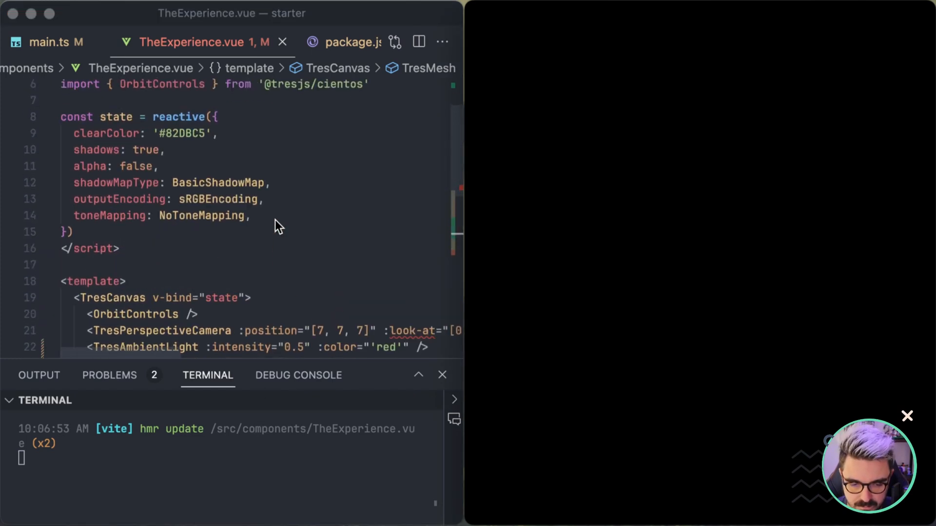
pyautogui.scroll(3)
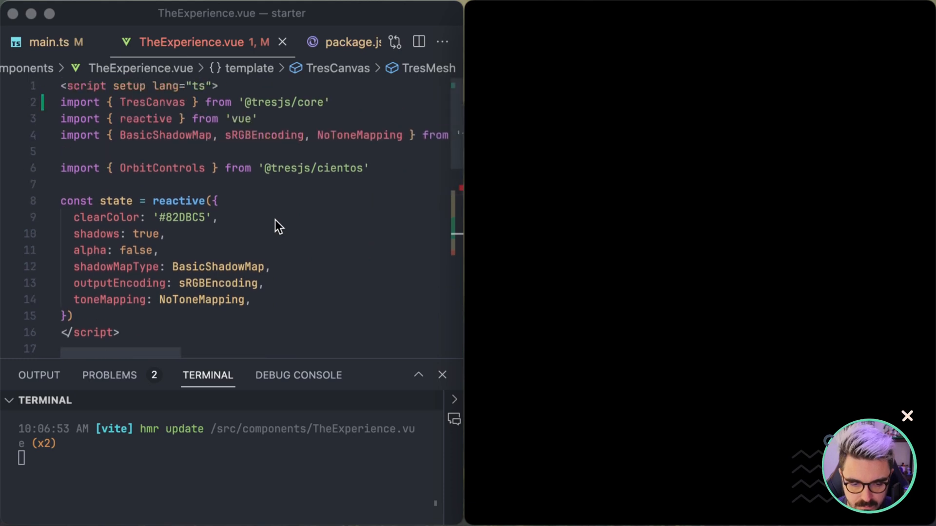
pyautogui.scroll(-3)
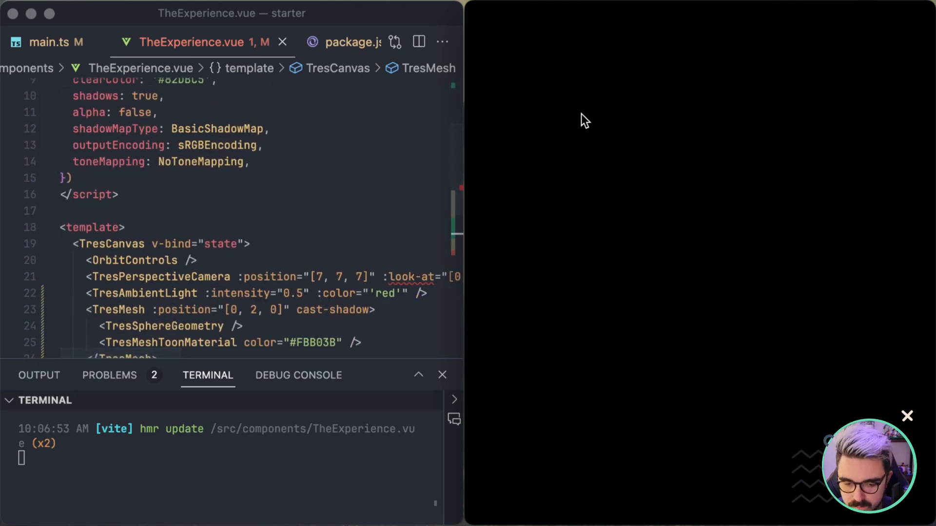
pyautogui.moveTo(799, 234)
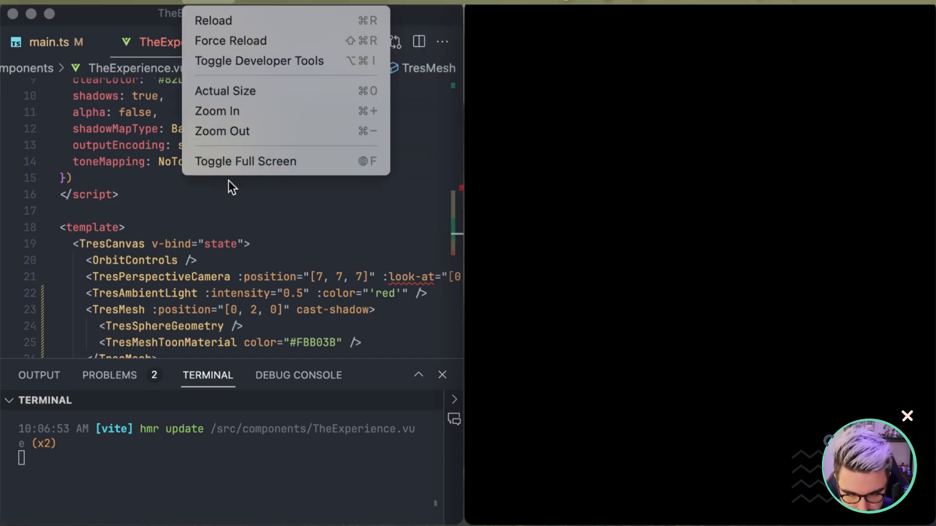
# Open Developer Tools and read the console TypeError about destructuring 'state' in tres.js.
pyautogui.click(259, 61)
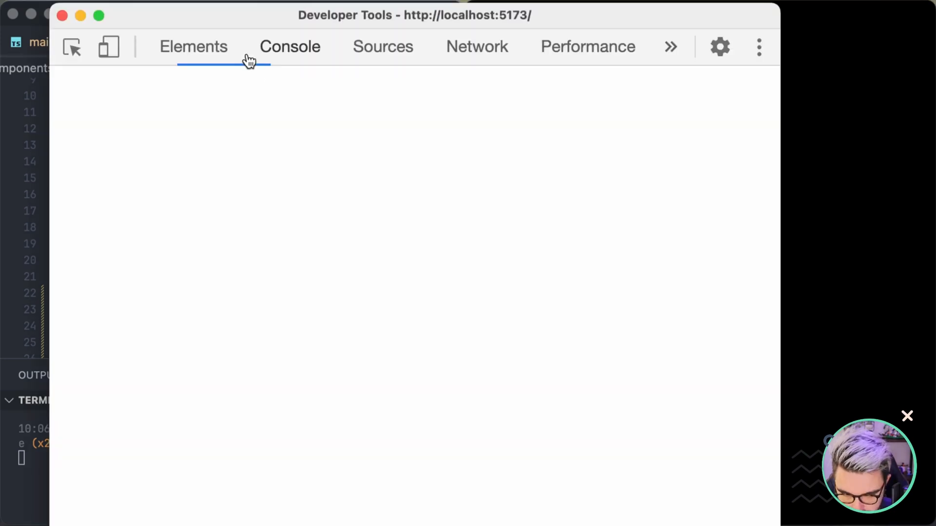
pyautogui.click(290, 46)
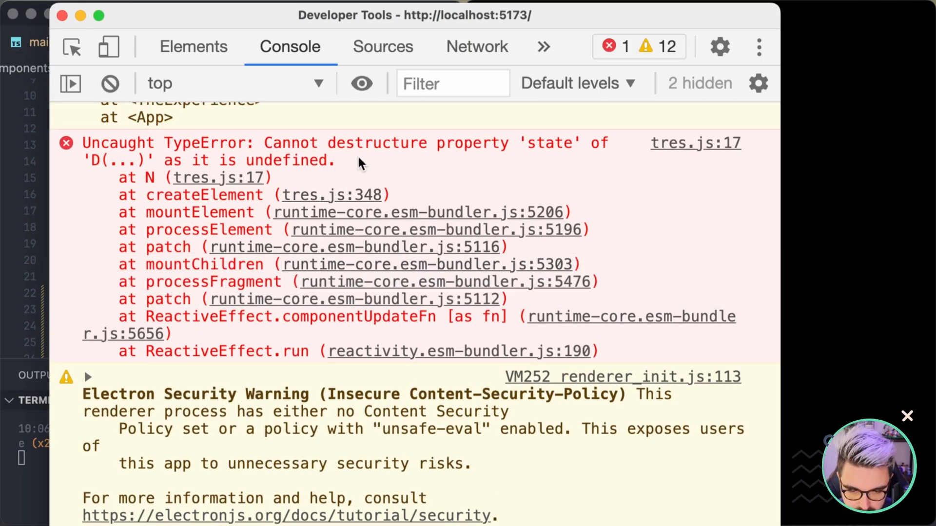
pyautogui.moveTo(394, 162)
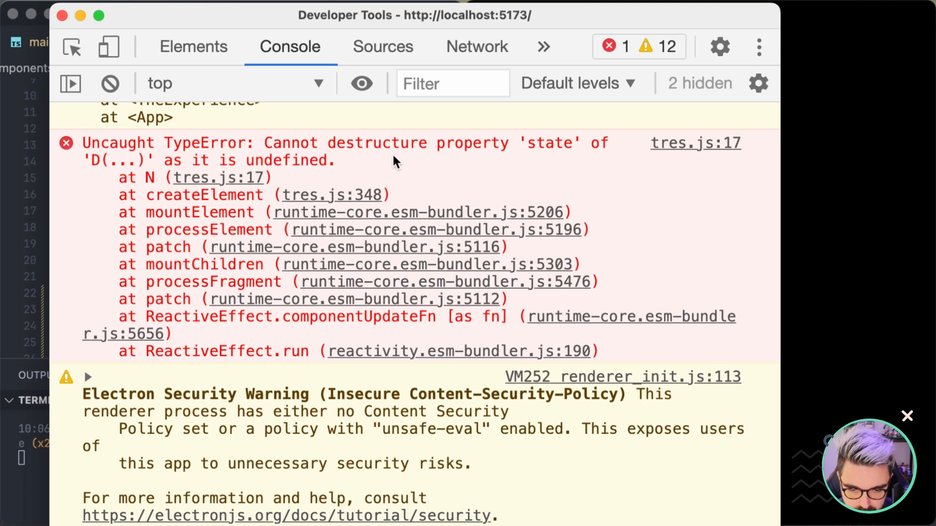
pyautogui.moveTo(577, 176)
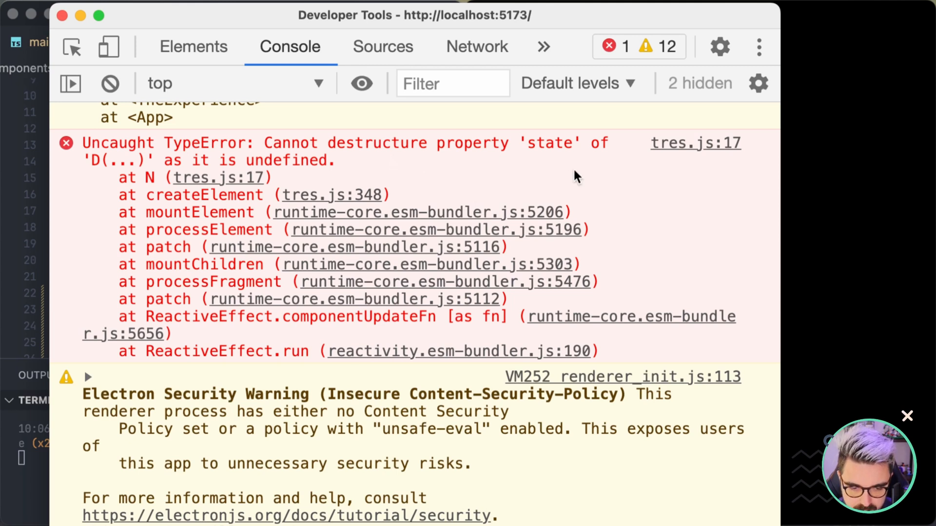
pyautogui.scroll(3)
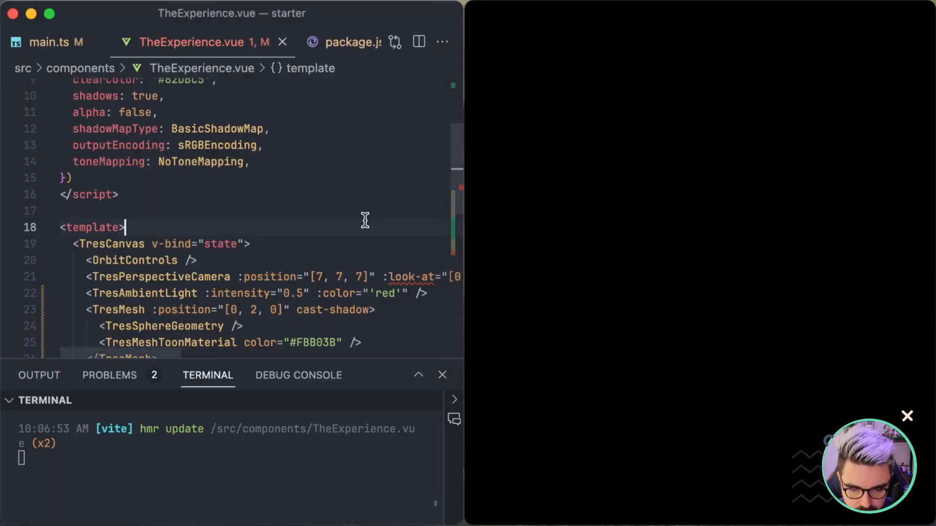
# Move the TresPerspectiveCamera line above OrbitControls as the first child of TresCanvas.
pyautogui.scroll(-3)
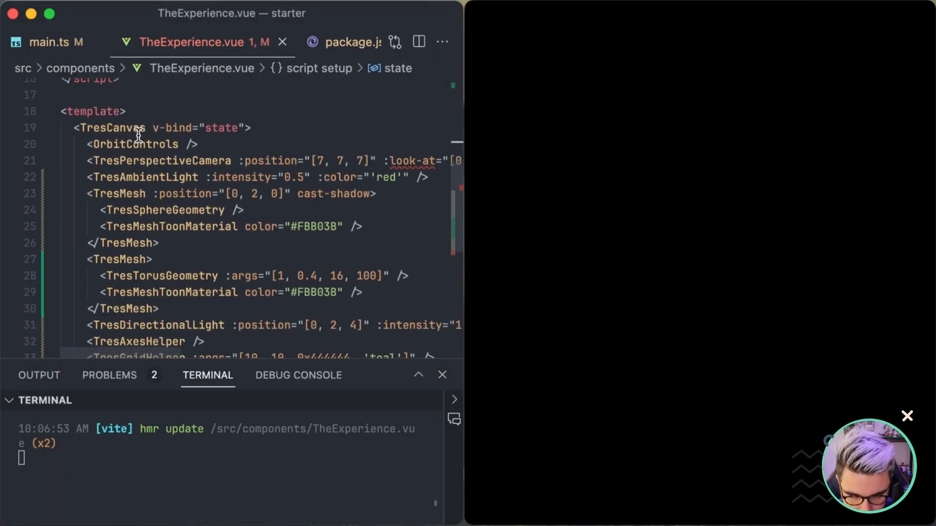
pyautogui.scroll(3)
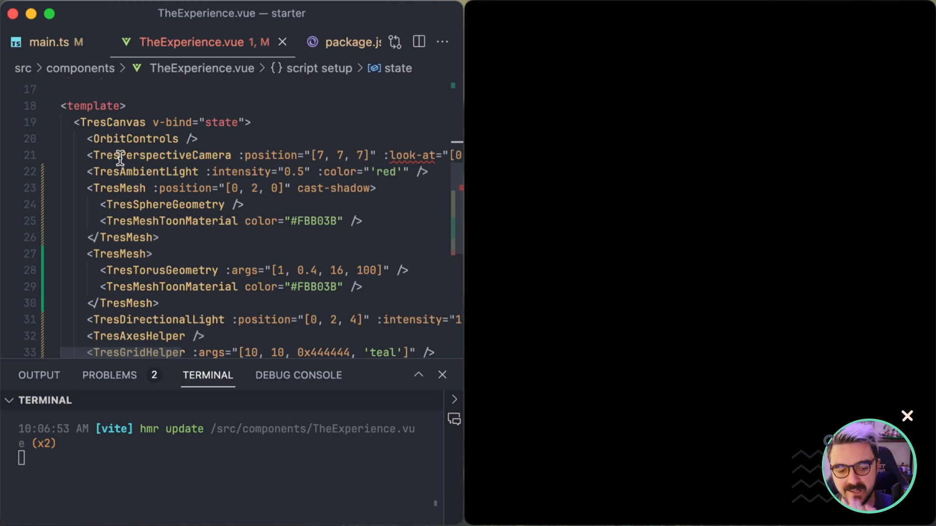
pyautogui.click(199, 138)
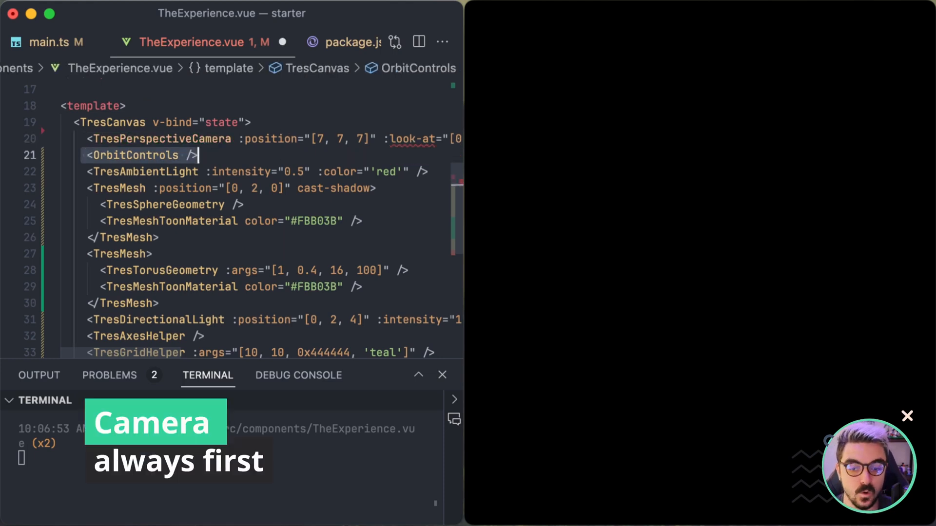
pyautogui.click(166, 139)
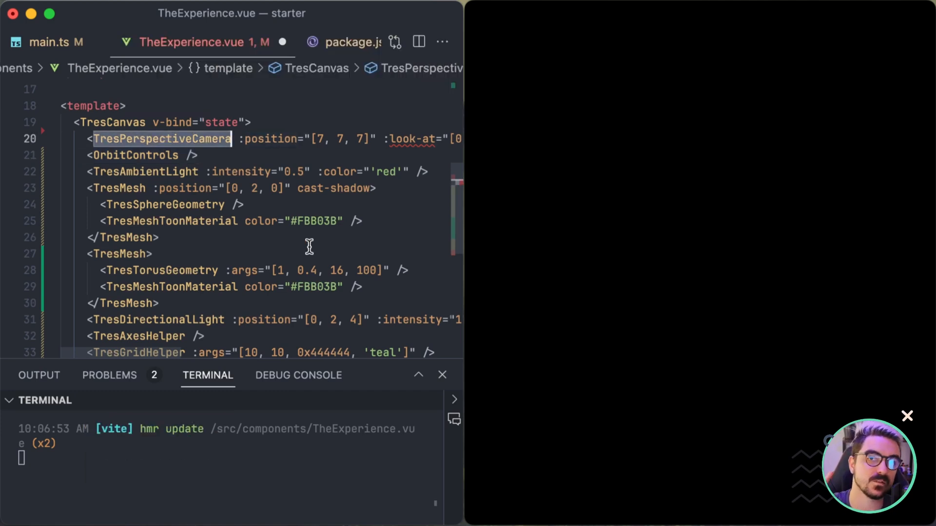
pyautogui.moveTo(184, 166)
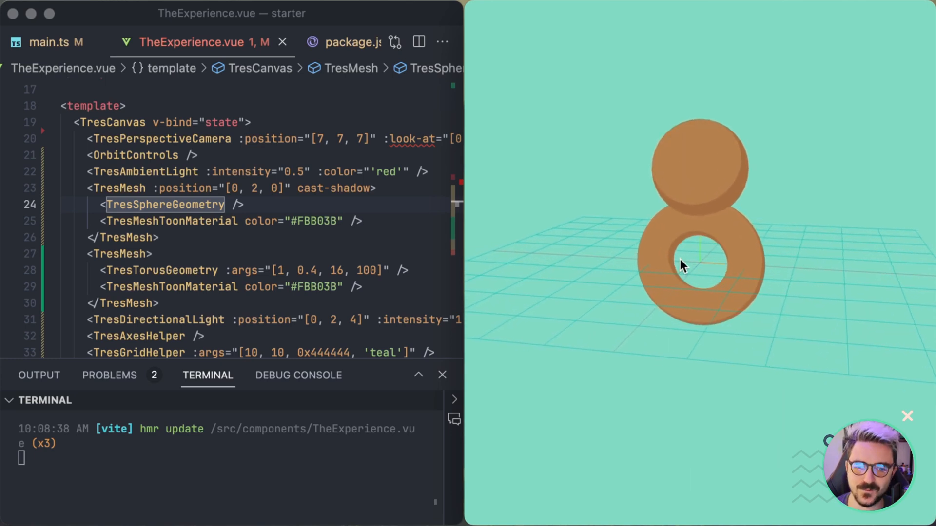
# Scroll the saved TheExperience.vue while the preview shows the sphere and torus above the teal grid.
pyautogui.scroll(-3)
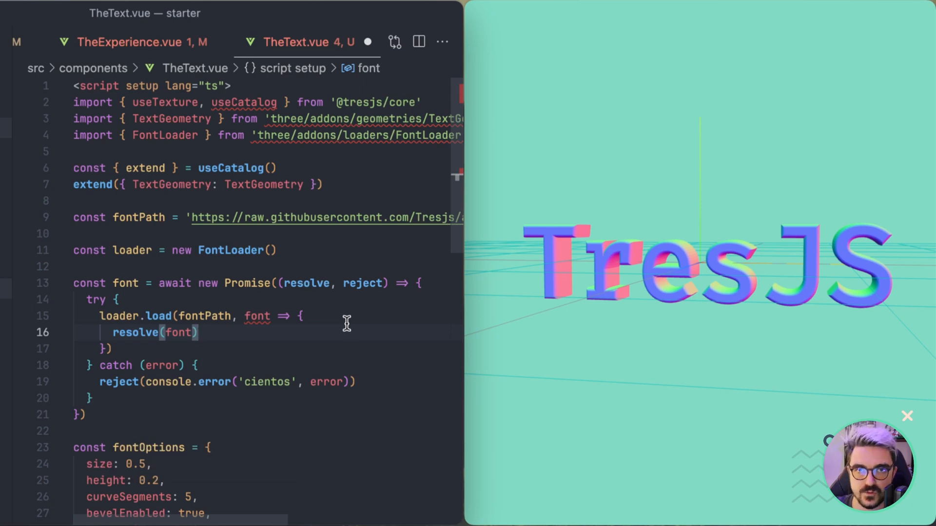
pyautogui.moveTo(328, 328)
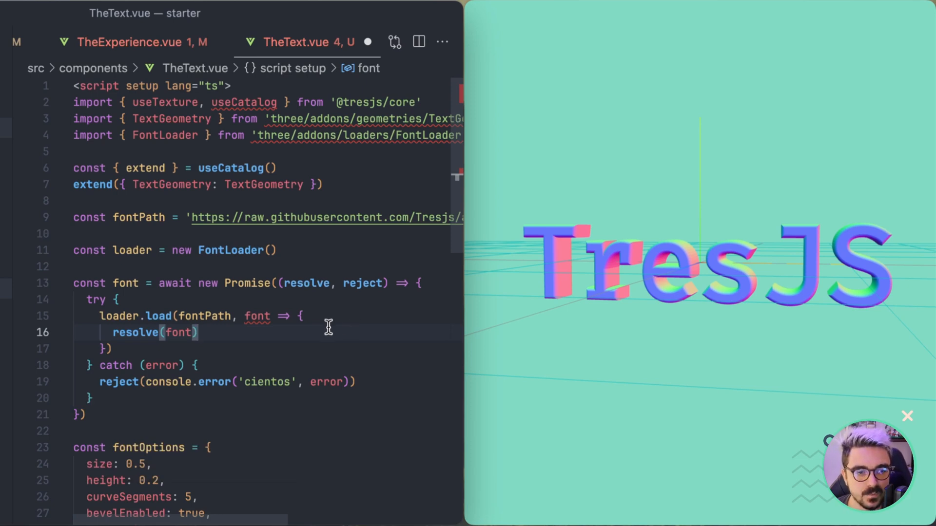
pyautogui.click(276, 167)
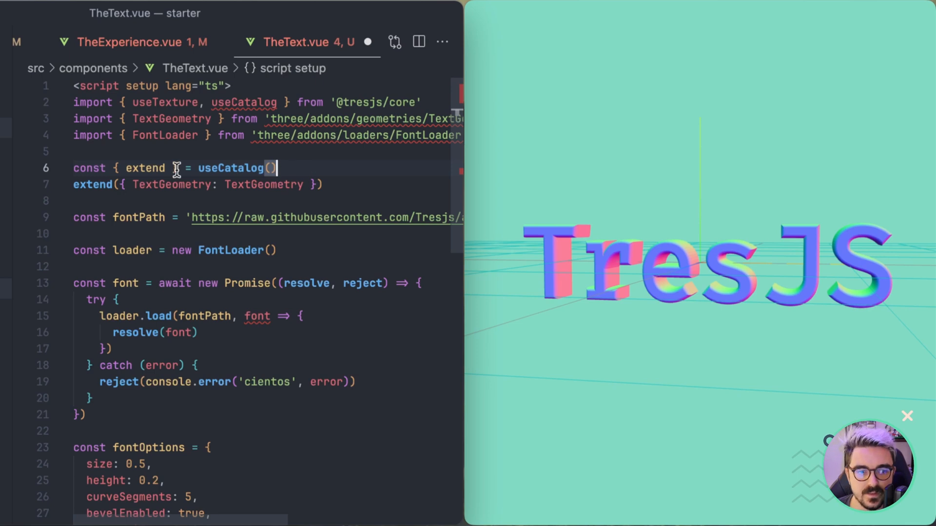
pyautogui.moveTo(752, 194)
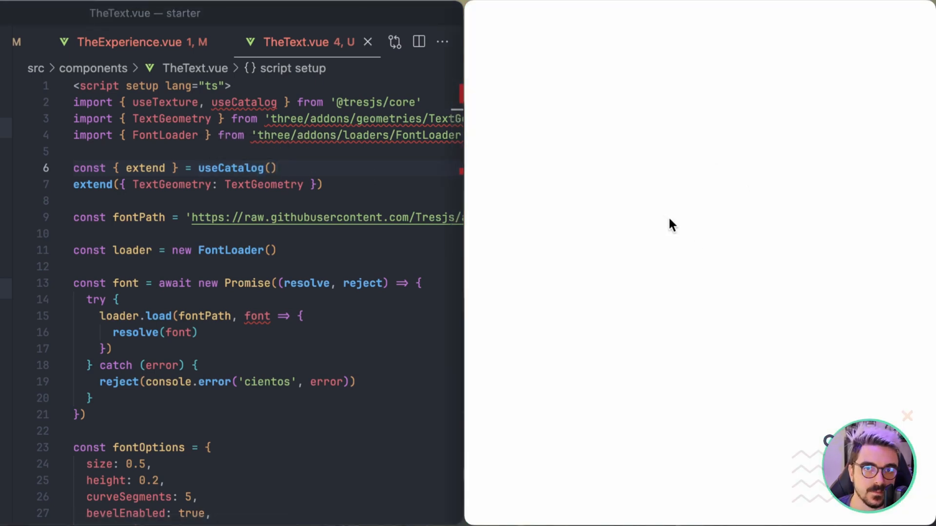
pyautogui.moveTo(266, 188)
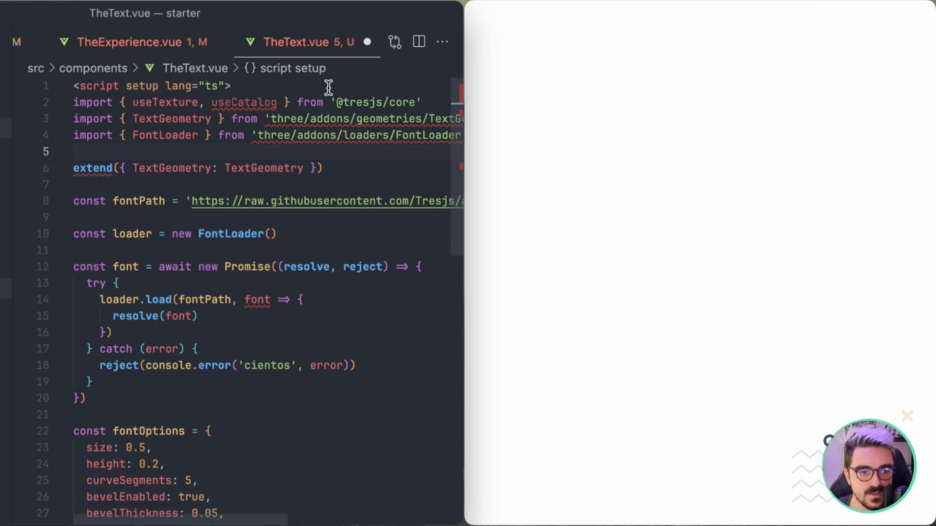
pyautogui.write('extend')
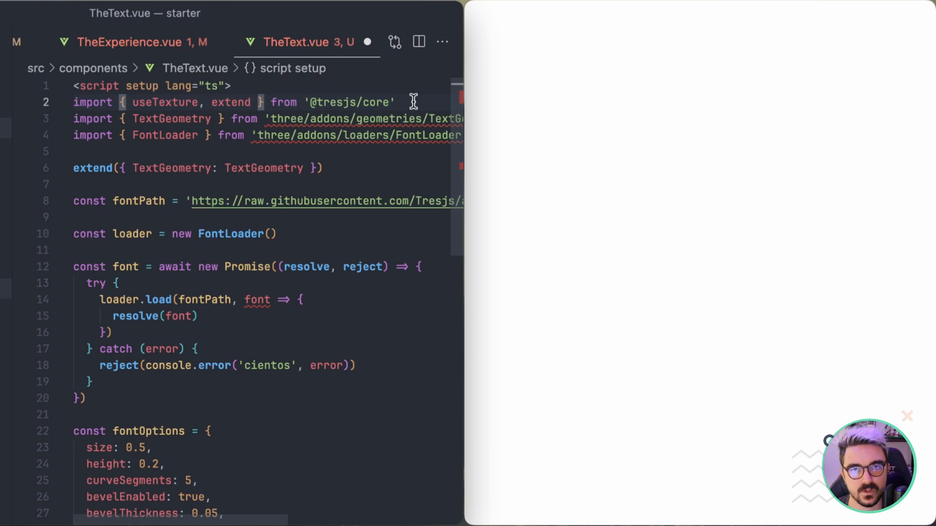
pyautogui.scroll(-3)
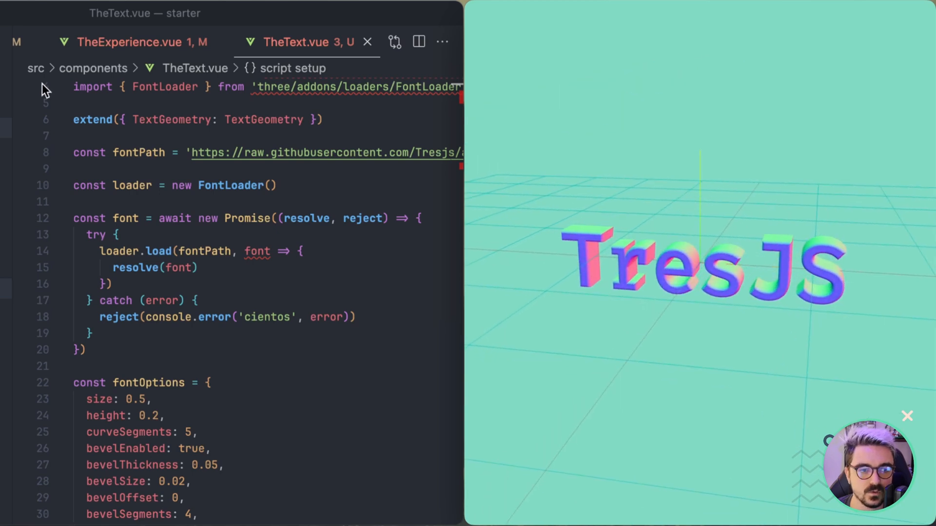
pyautogui.hscroll(3)
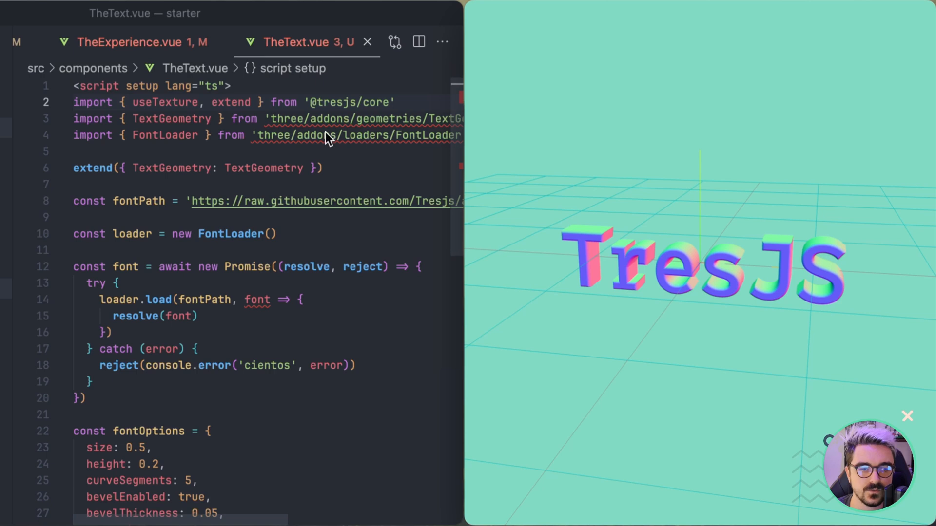
pyautogui.hscroll(3)
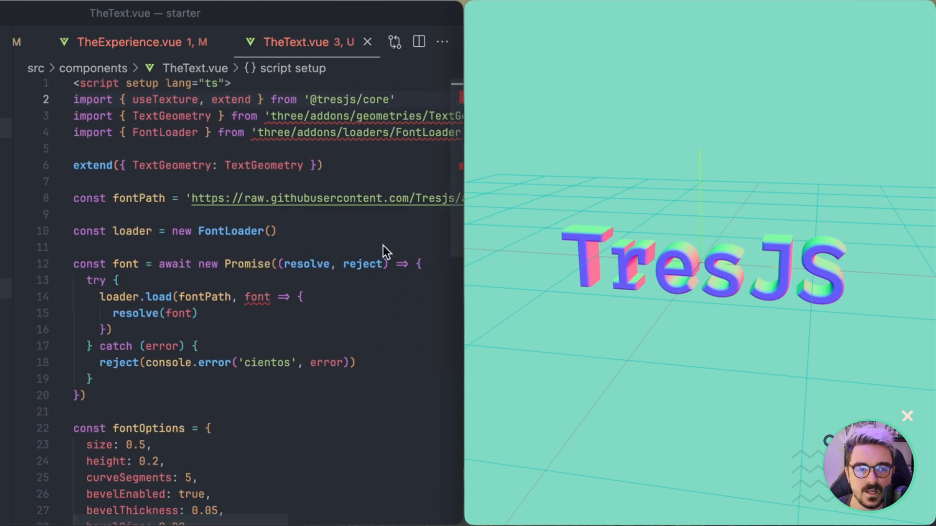
pyautogui.scroll(-3)
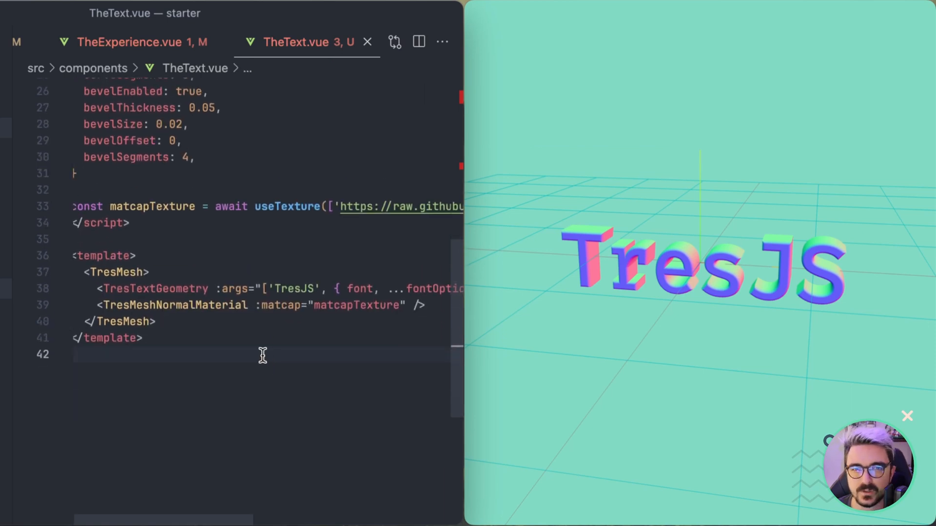
pyautogui.moveTo(152, 293)
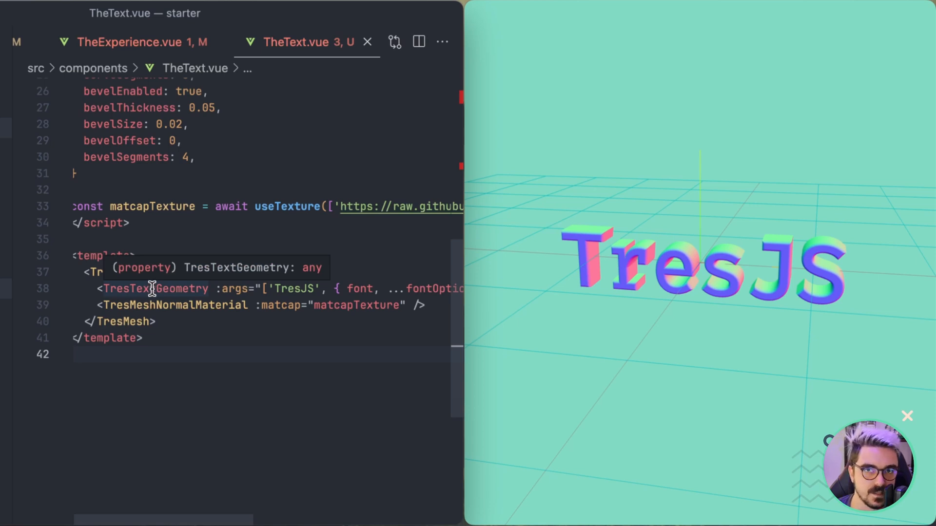
pyautogui.scroll(3)
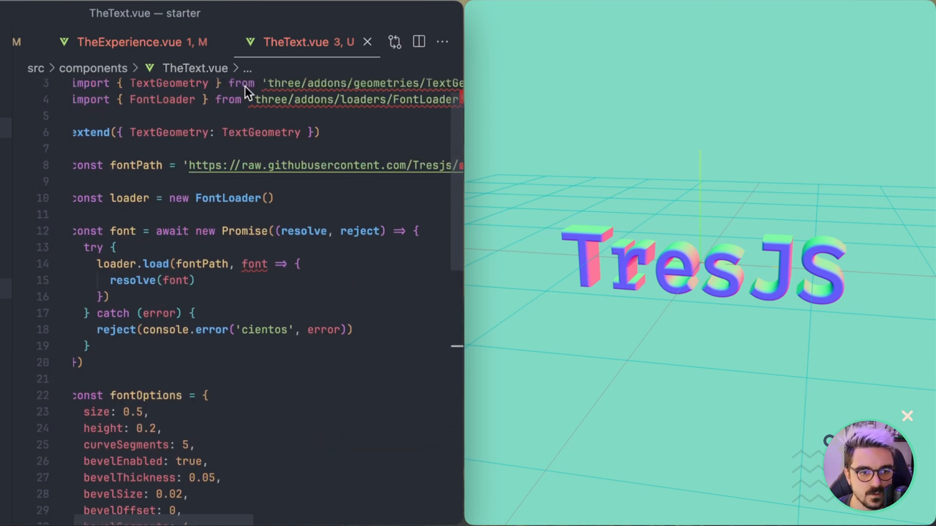
pyautogui.scroll(-3)
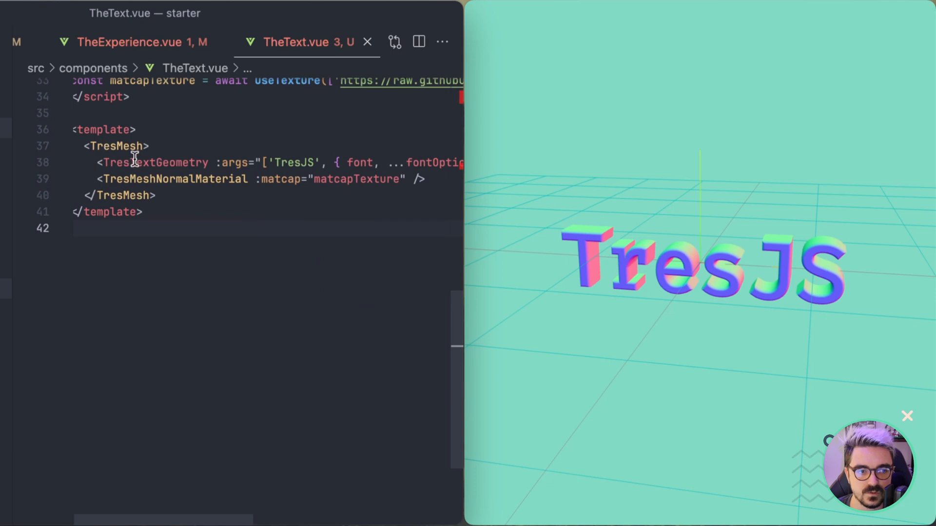
pyautogui.doubleClick(155, 163)
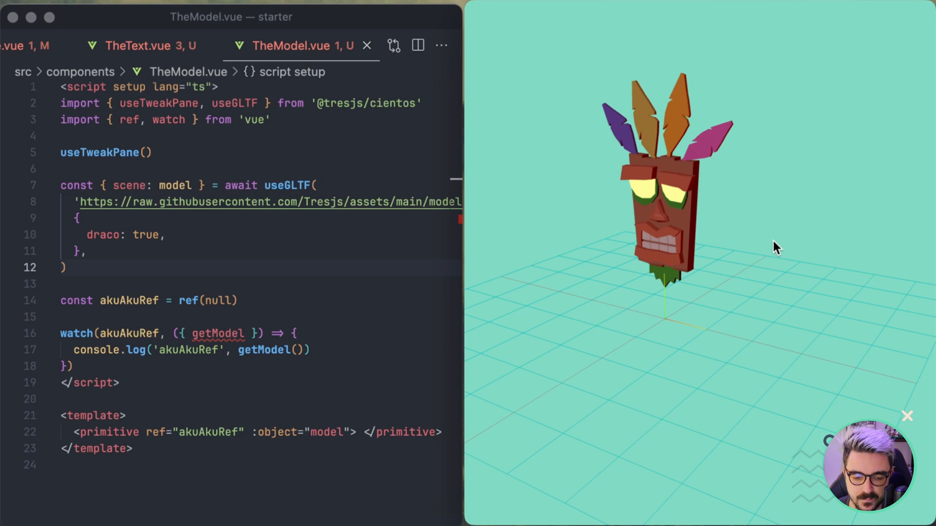
pyautogui.moveTo(822, 240)
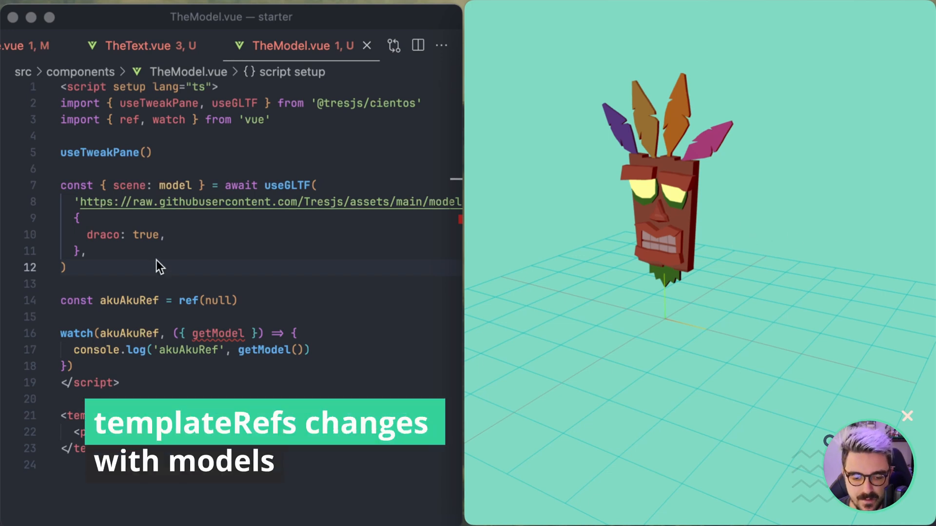
pyautogui.moveTo(308, 243)
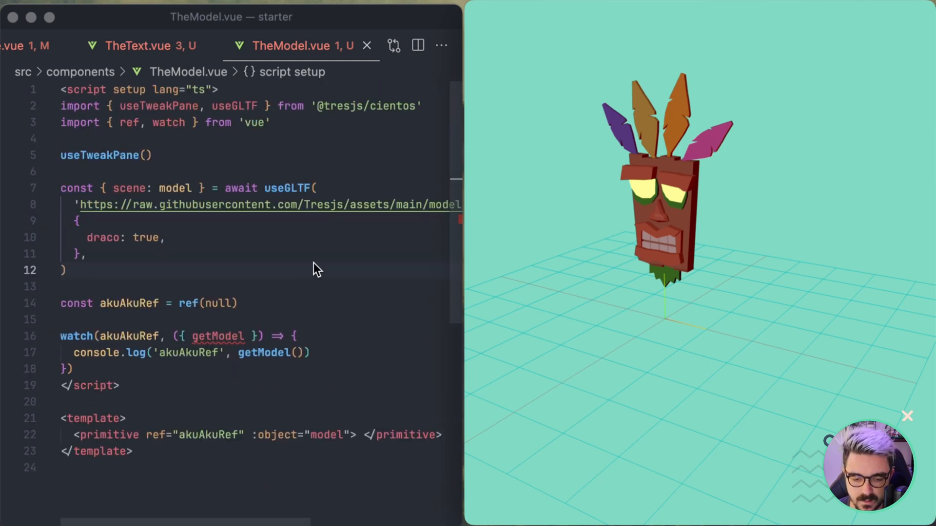
# Change the akuAkuRef watcher to take value and log it instead of getModel().
pyautogui.scroll(-3)
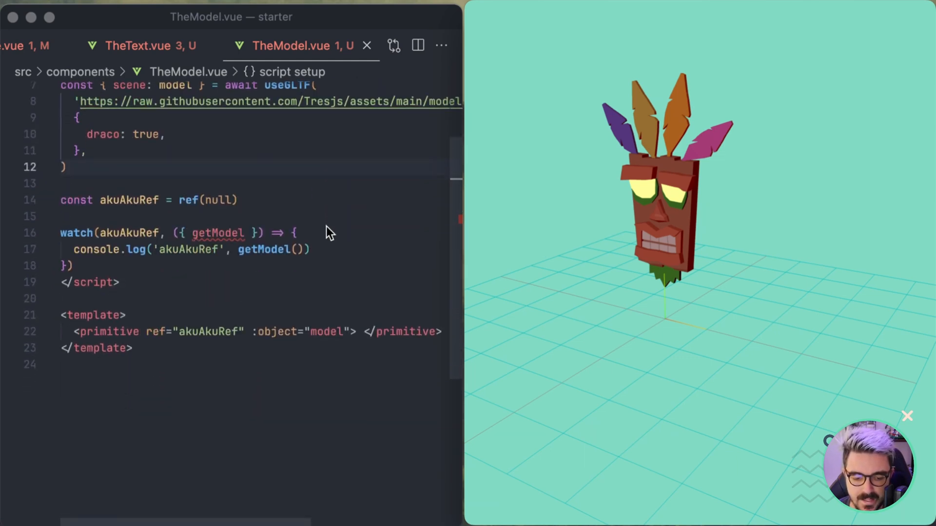
pyautogui.moveTo(351, 351)
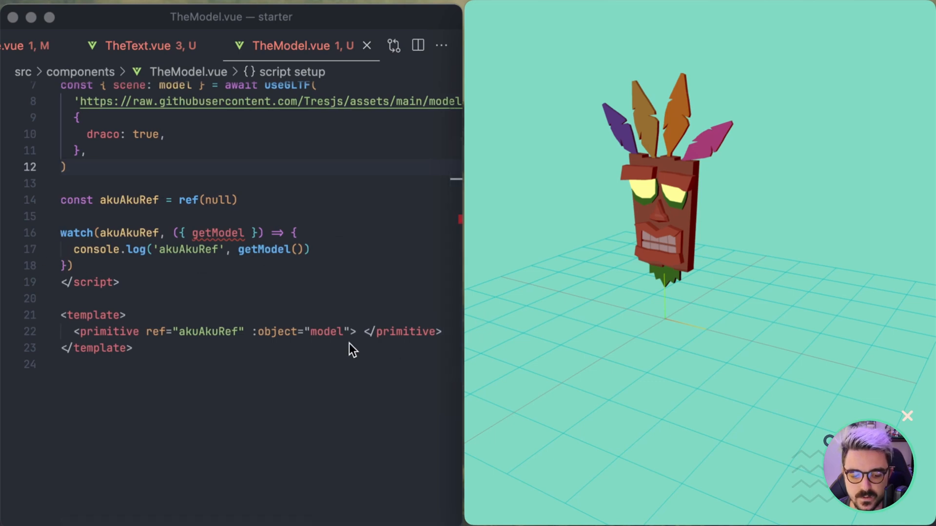
pyautogui.moveTo(131, 209)
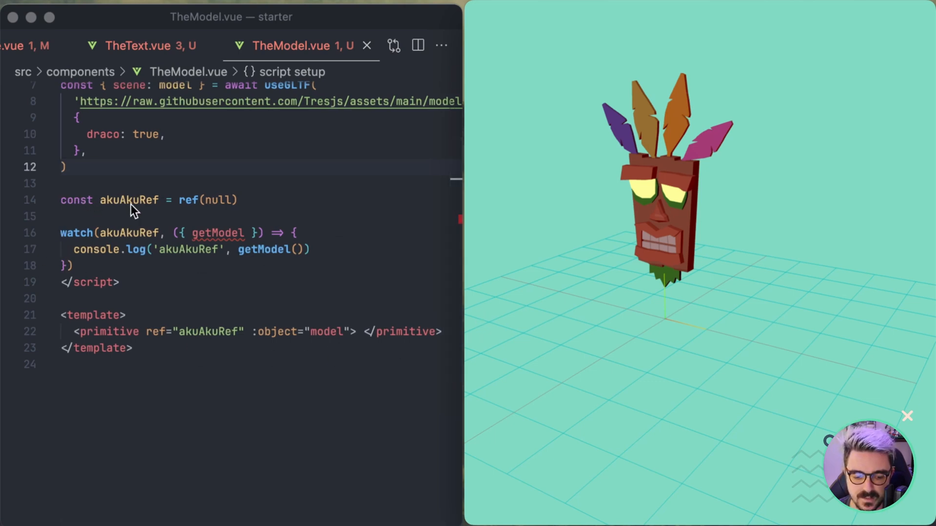
pyautogui.moveTo(98, 335)
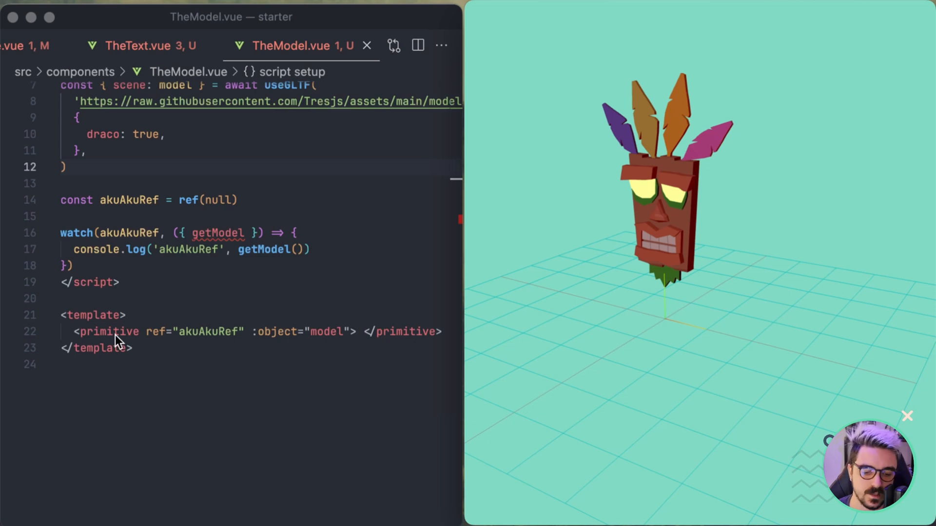
pyautogui.moveTo(122, 239)
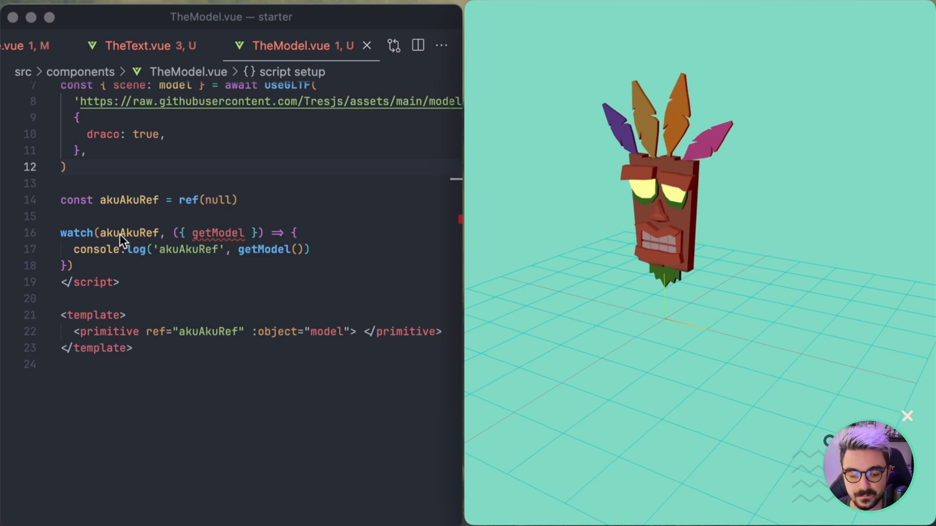
pyautogui.moveTo(191, 243)
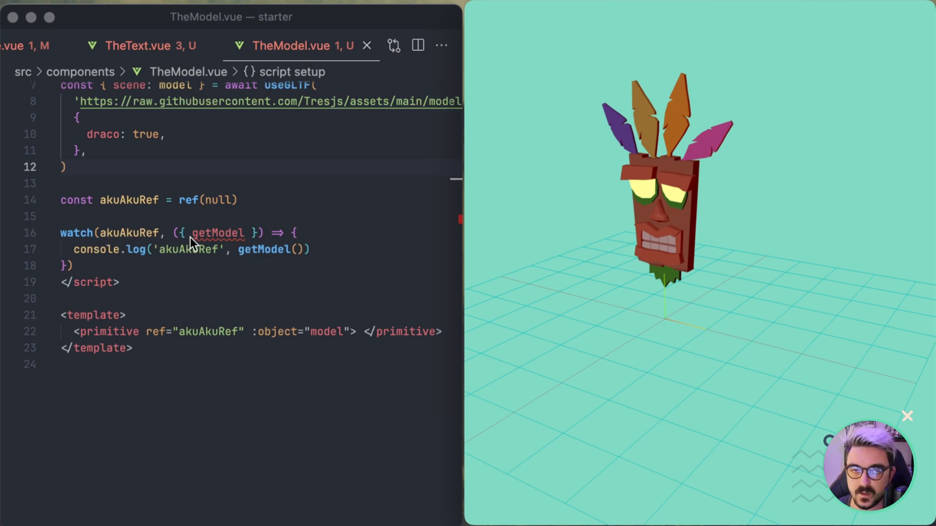
pyautogui.moveTo(265, 254)
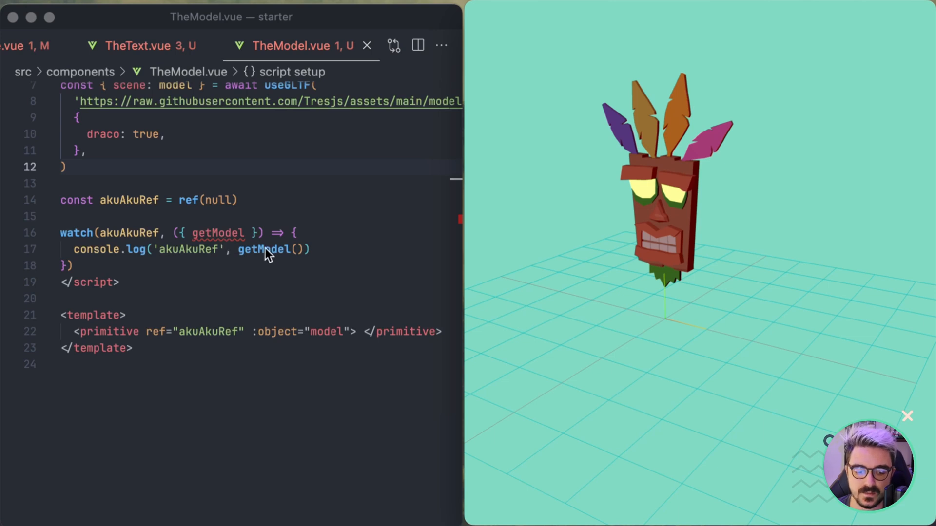
pyautogui.moveTo(232, 251)
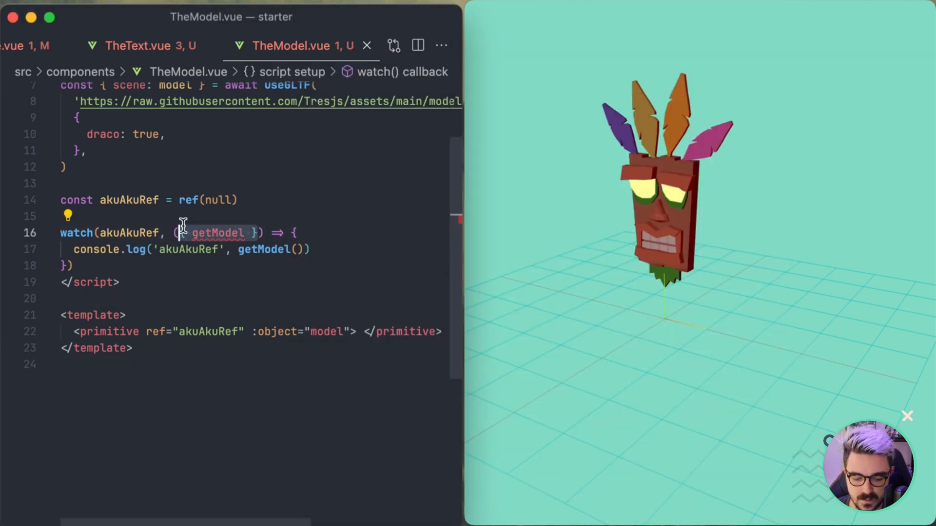
pyautogui.write('value')
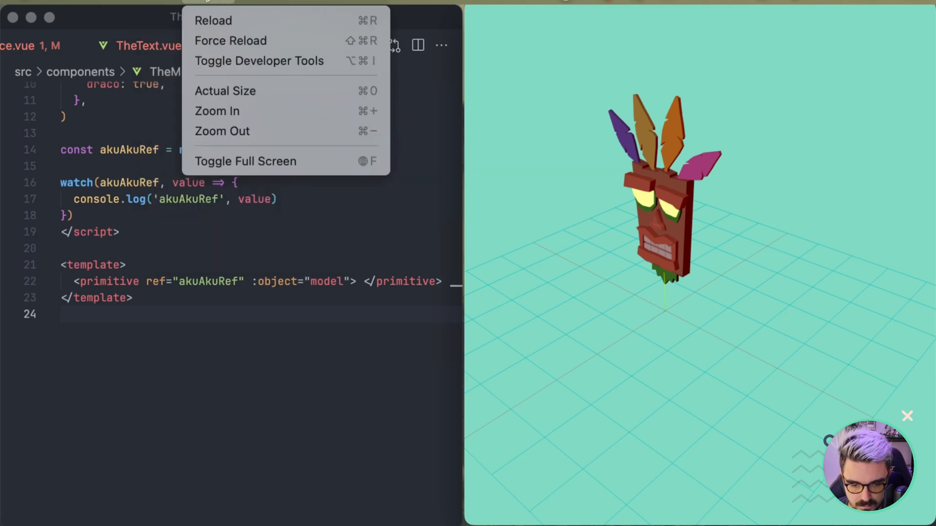
# Reload with DevTools open, expand akuAkuRef's [[Target]] Group, and return to TheText.vue.
pyautogui.click(258, 60)
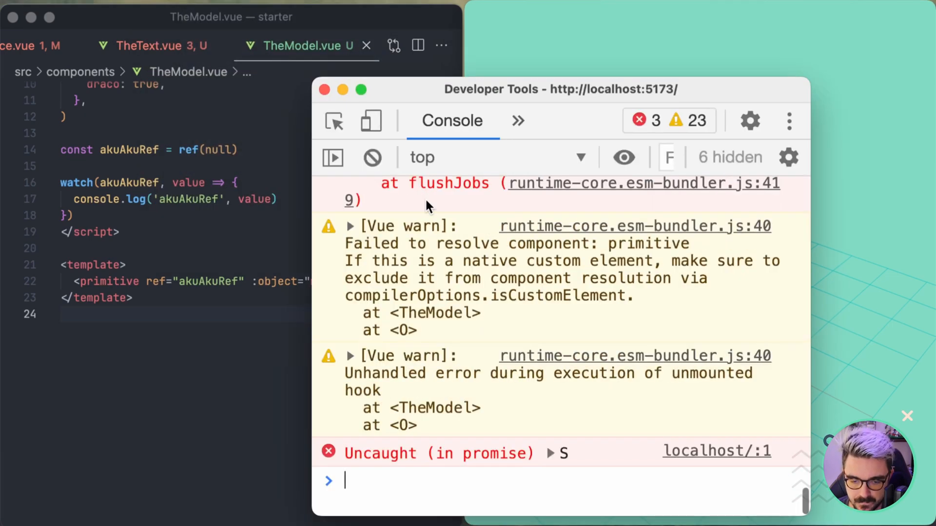
pyautogui.click(372, 157)
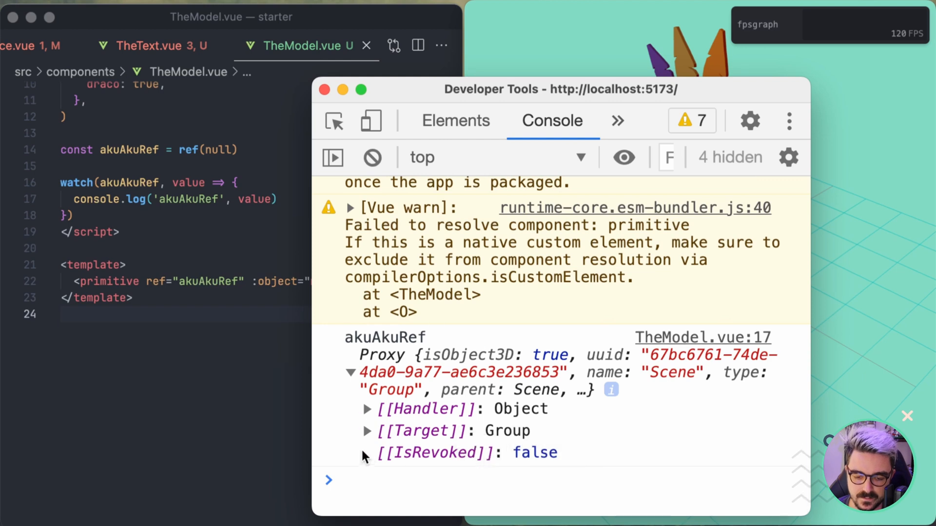
pyautogui.click(368, 431)
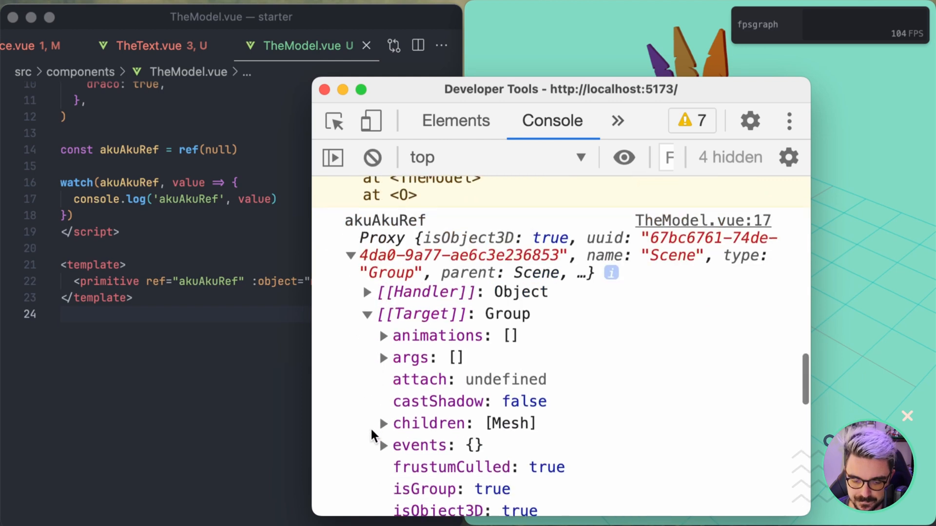
pyautogui.scroll(-3)
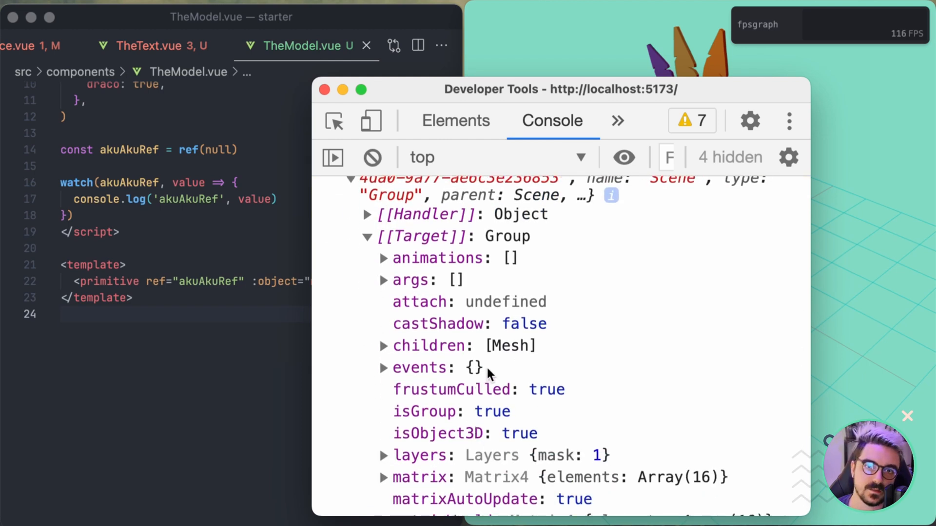
pyautogui.moveTo(451, 292)
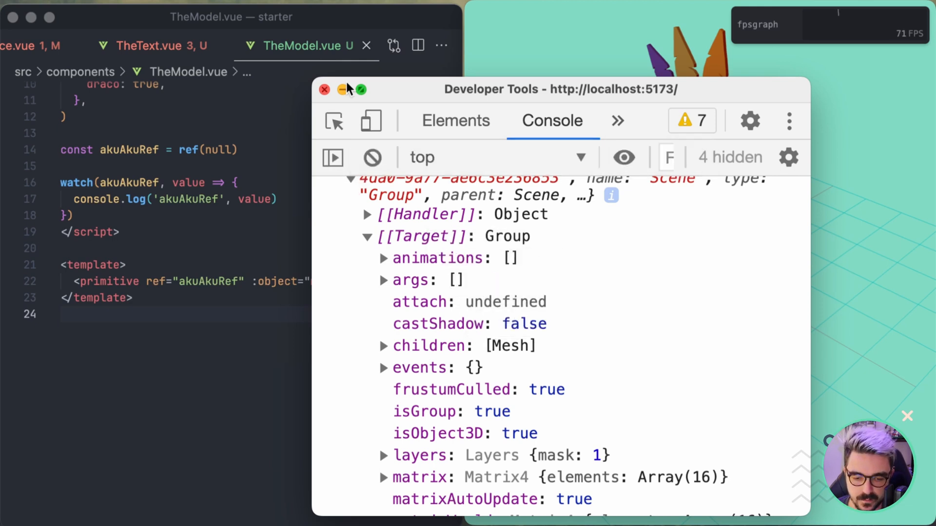
pyautogui.click(325, 89)
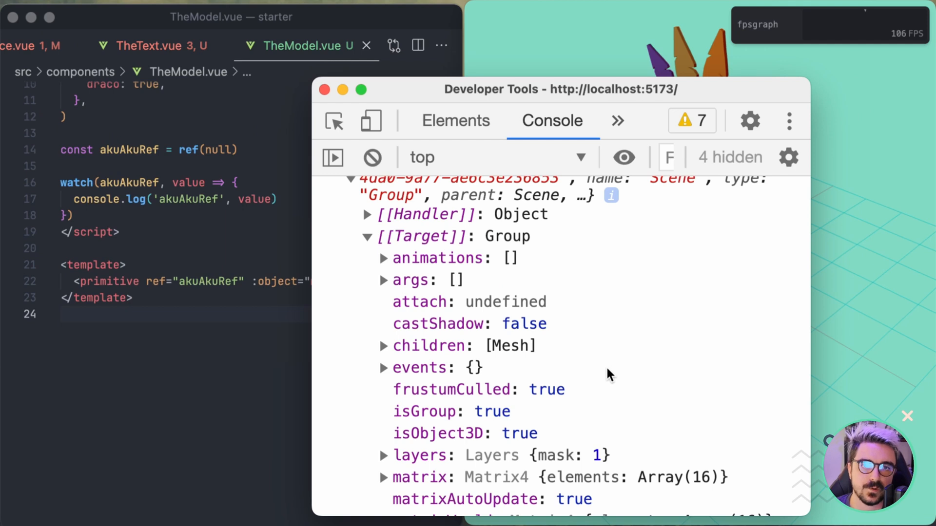
pyautogui.scroll(3)
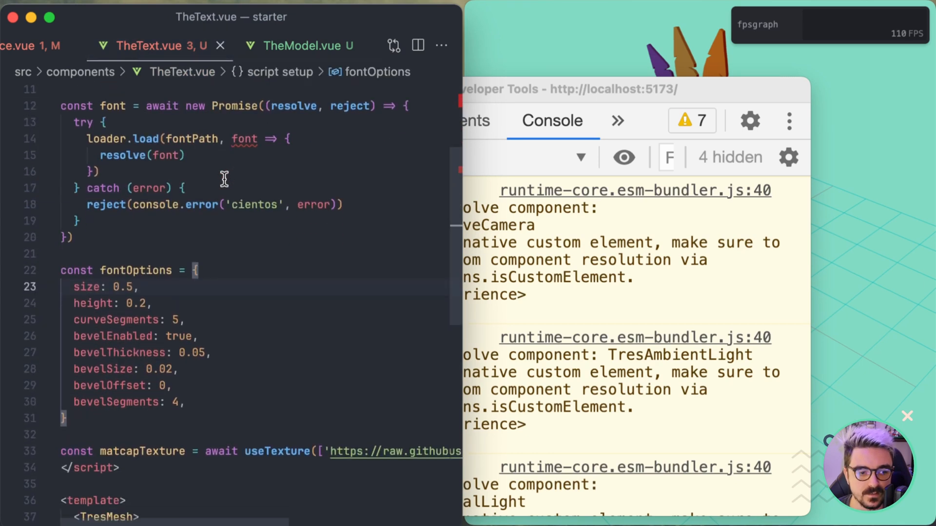
# Show TheExperience.vue's template with TheModel inside Suspense within TresCanvas.
pyautogui.scroll(-3)
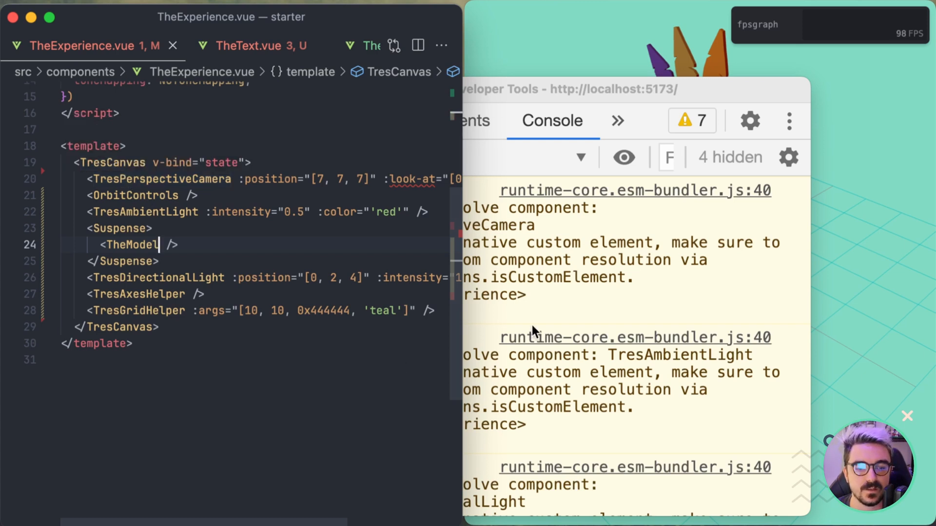
pyautogui.moveTo(705, 291)
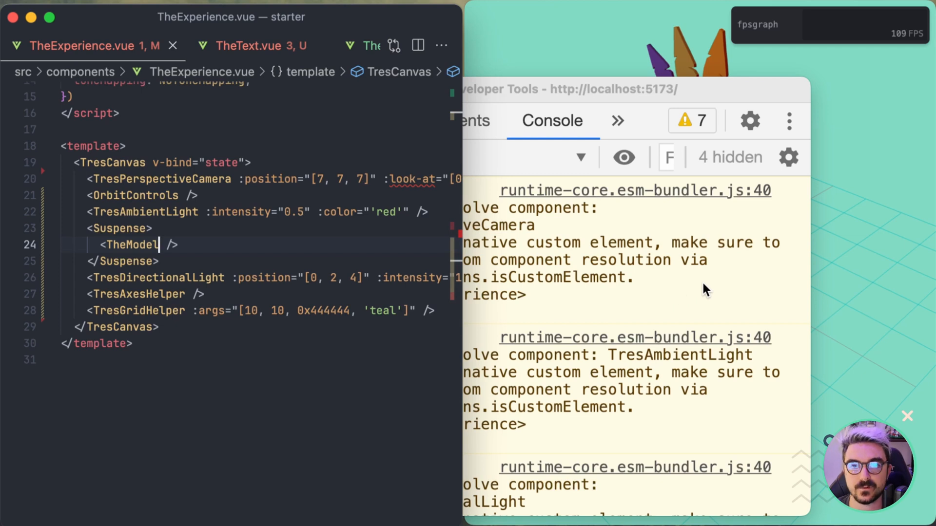
pyautogui.moveTo(277, 370)
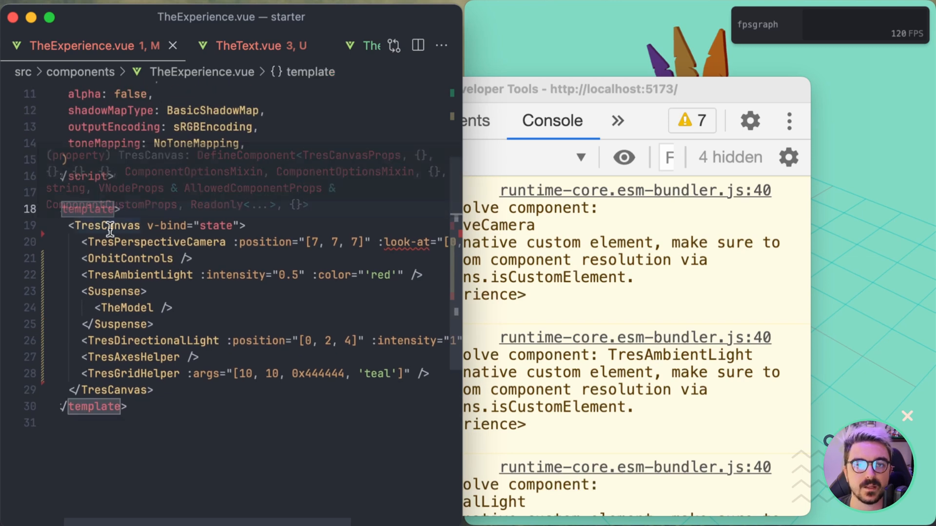
pyautogui.moveTo(241, 365)
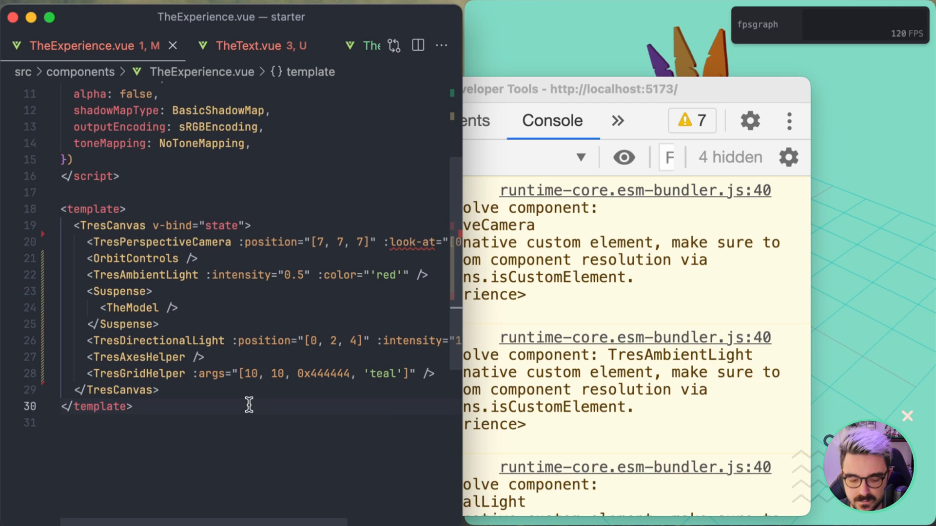
pyautogui.click(251, 46)
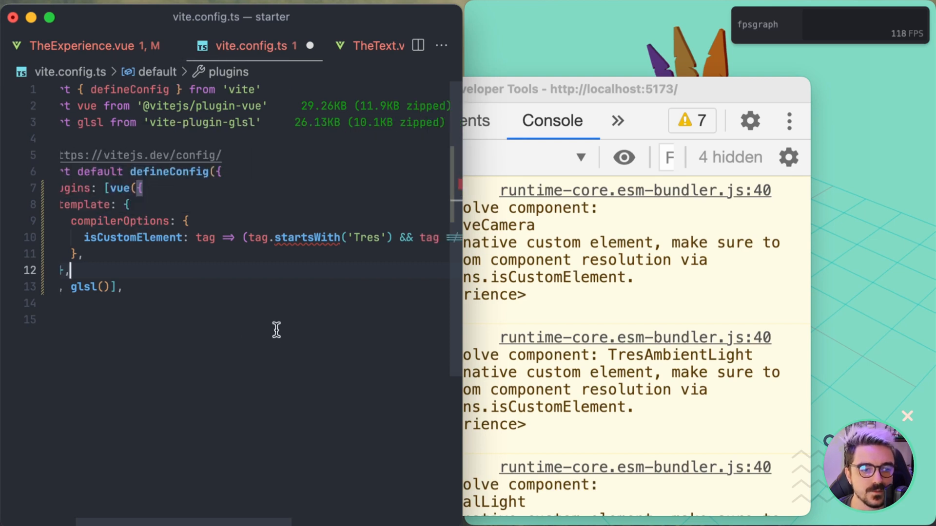
pyautogui.moveTo(150, 237)
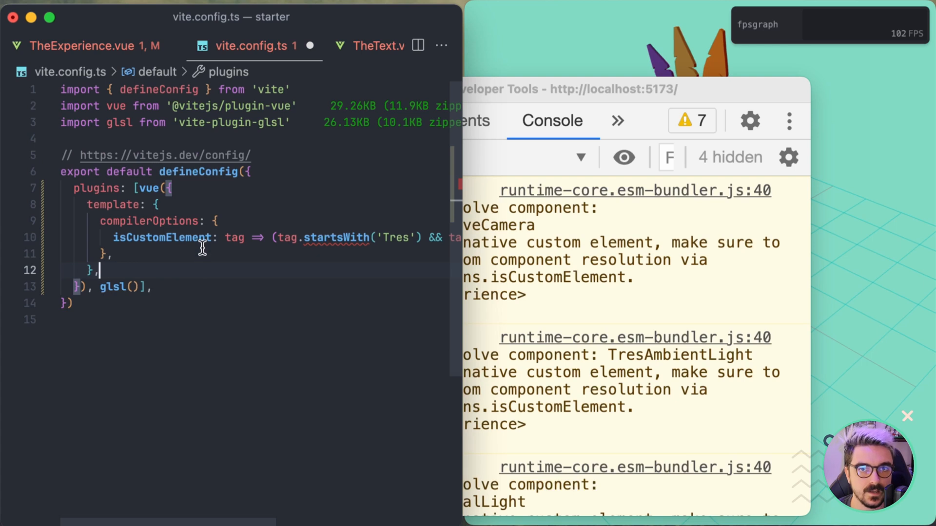
# Scroll the DevTools console output to confirm akuAkuRef logs as a 3D object.
pyautogui.hscroll(3)
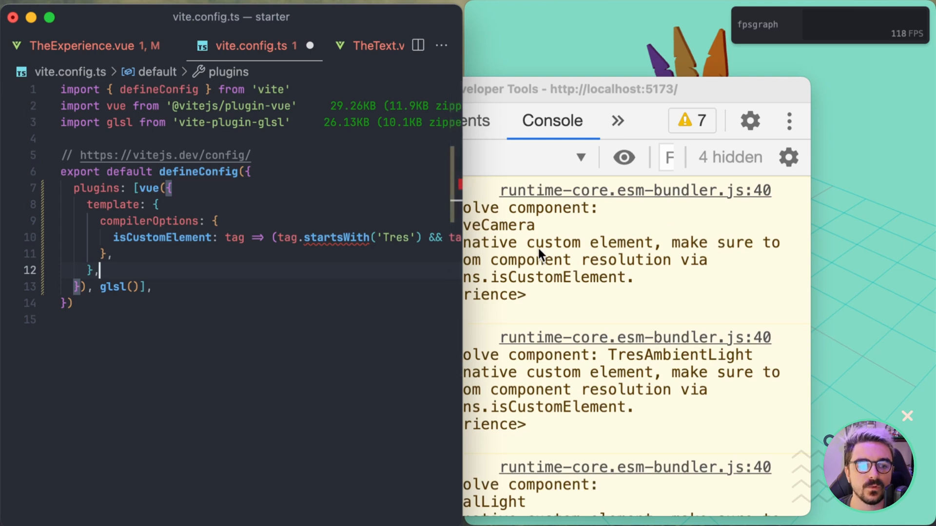
pyautogui.moveTo(612, 254)
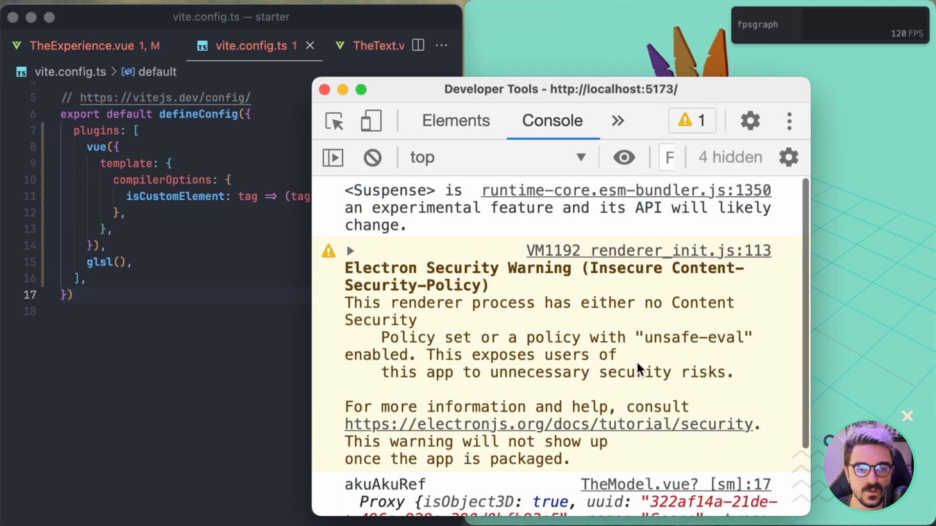
pyautogui.scroll(-3)
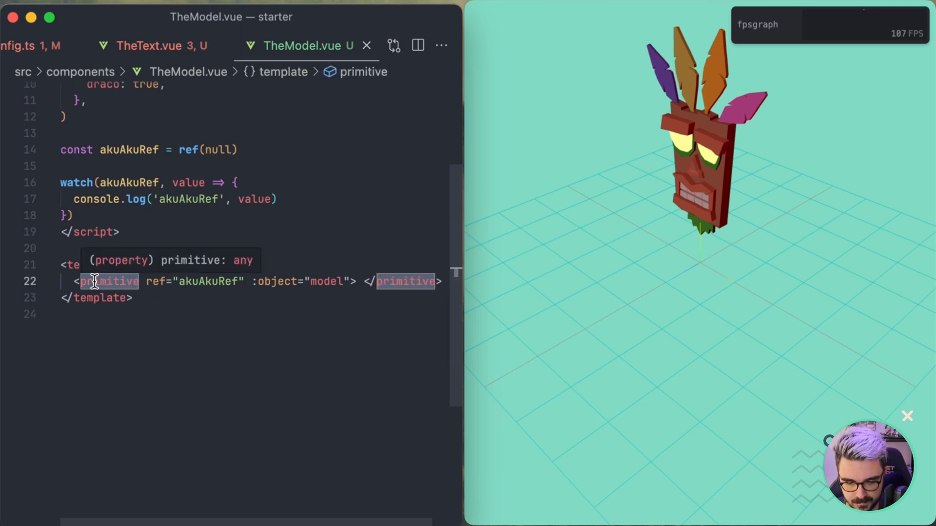
# Replace the primitive with a TresMesh using v-bind="model".
pyautogui.write('TresMesh')
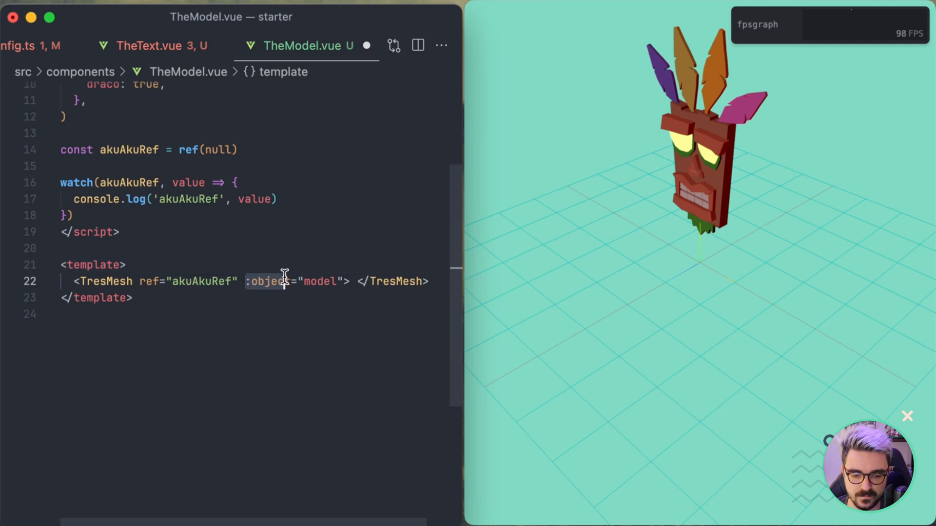
pyautogui.write('v-bind')
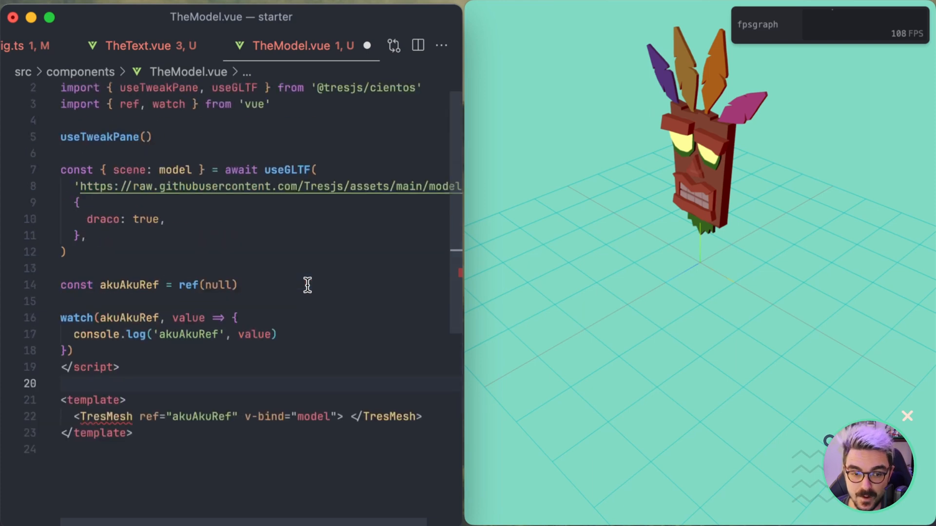
pyautogui.scroll(3)
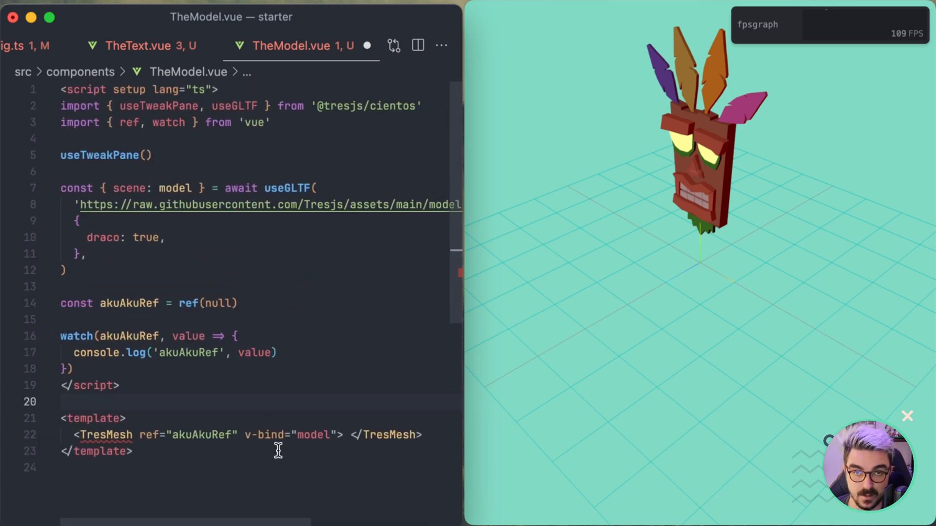
pyautogui.scroll(-3)
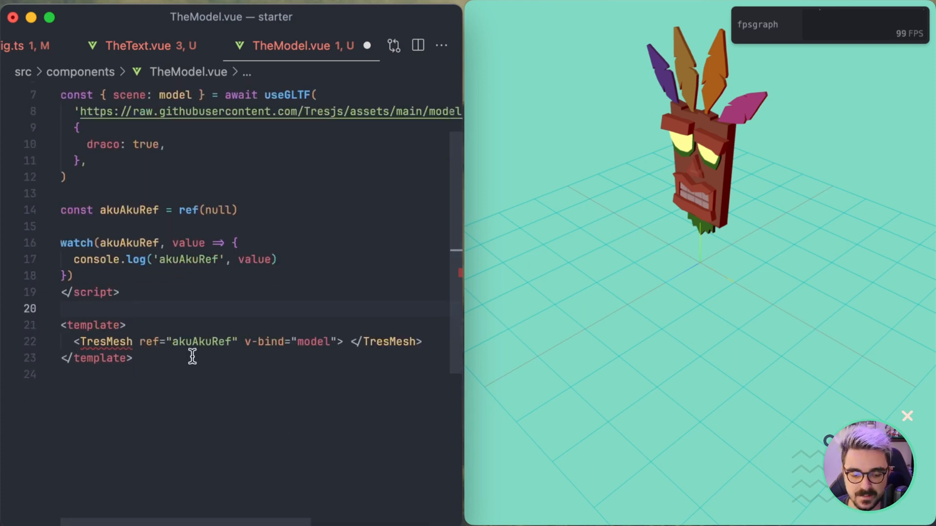
# Wrap the model in a TresGroup at position [2, -4, 0], restoring the primitive tag.
pyautogui.write('<T')
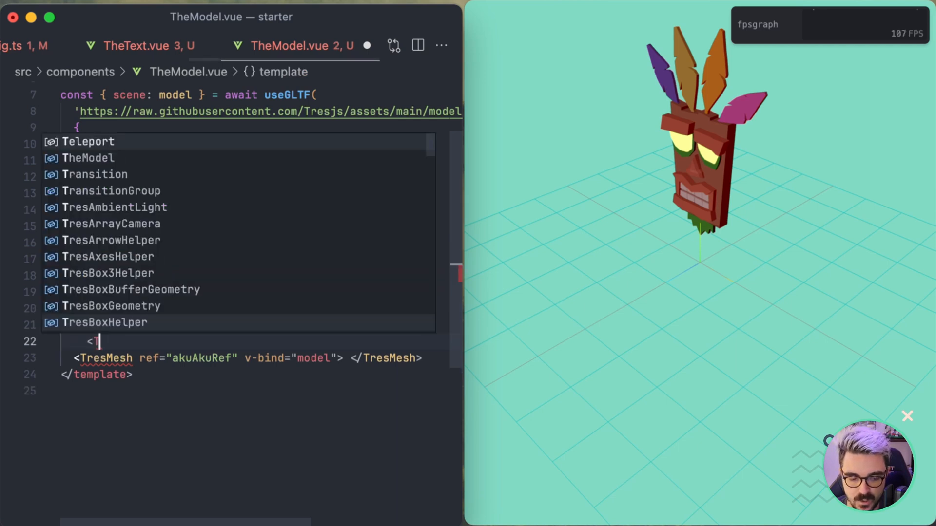
pyautogui.write('resGroup >')
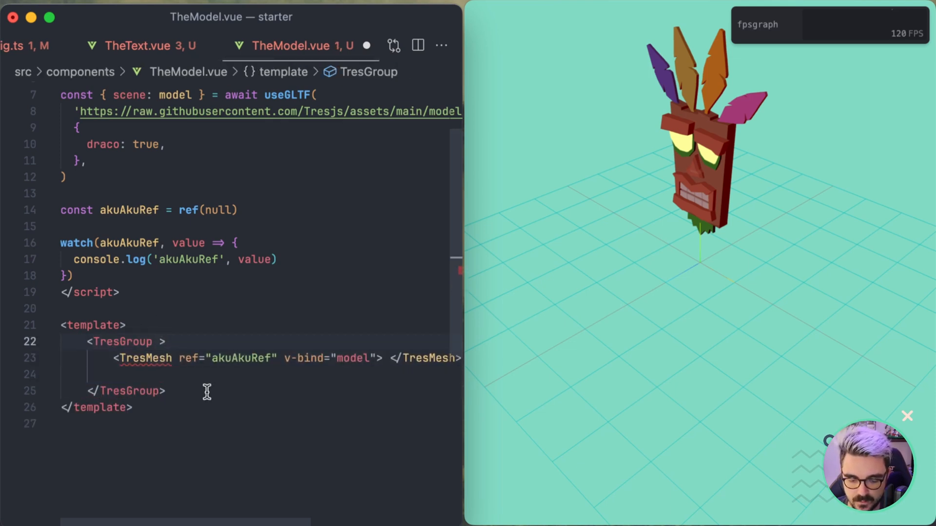
pyautogui.write('position="[')
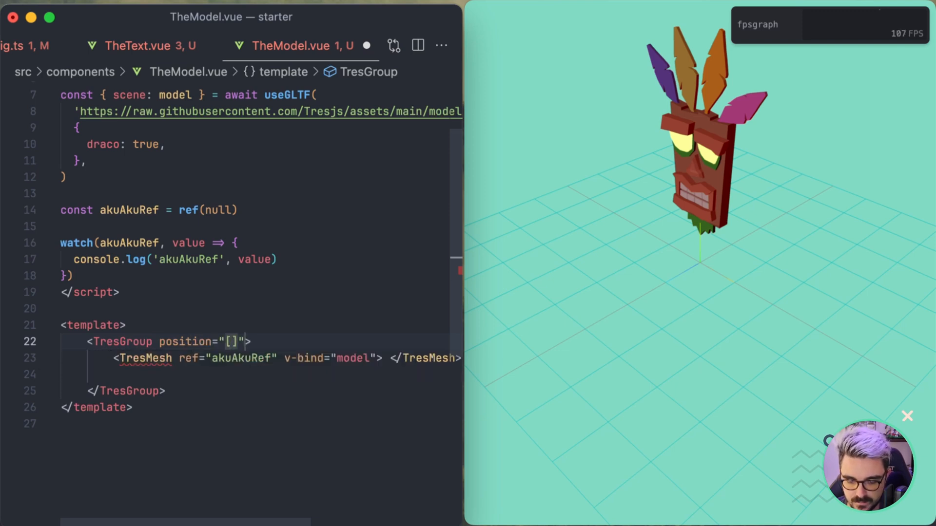
pyautogui.write('0,')
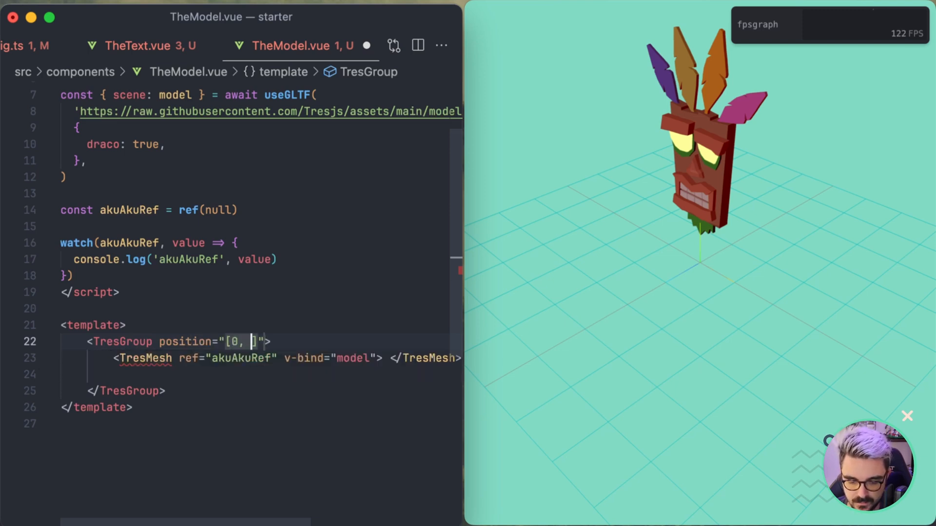
pyautogui.write('-2, 0')
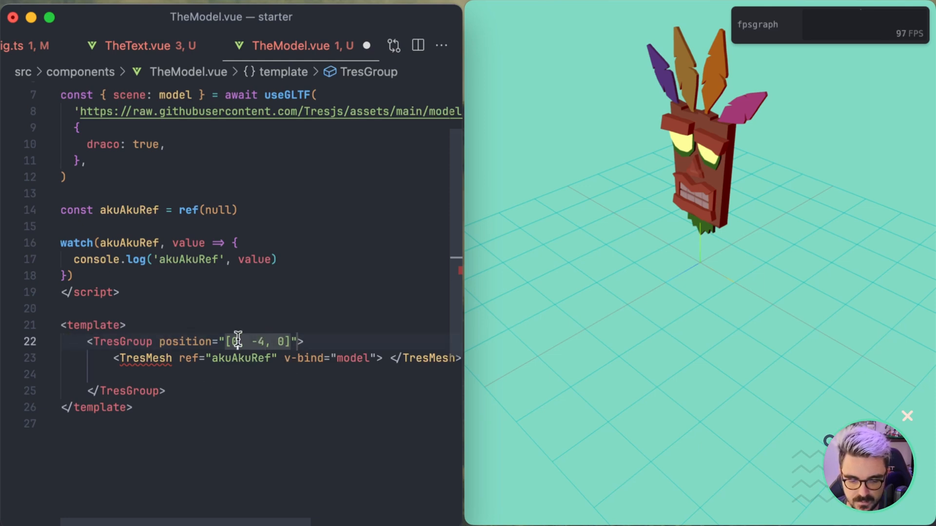
pyautogui.write('2')
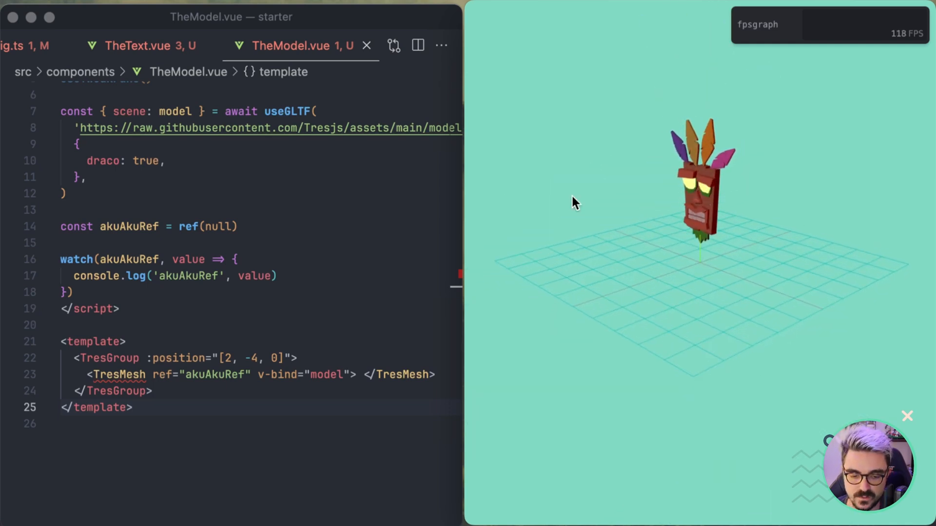
pyautogui.moveTo(191, 415)
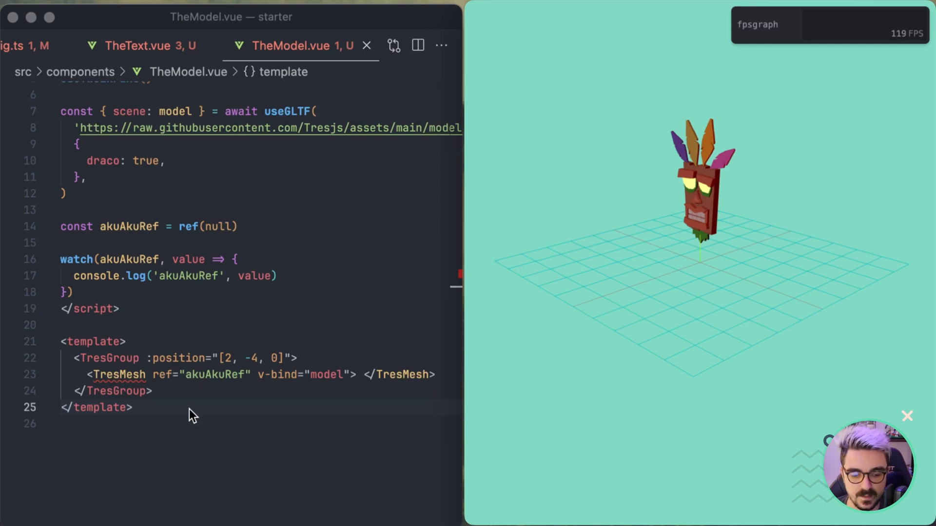
pyautogui.moveTo(148, 369)
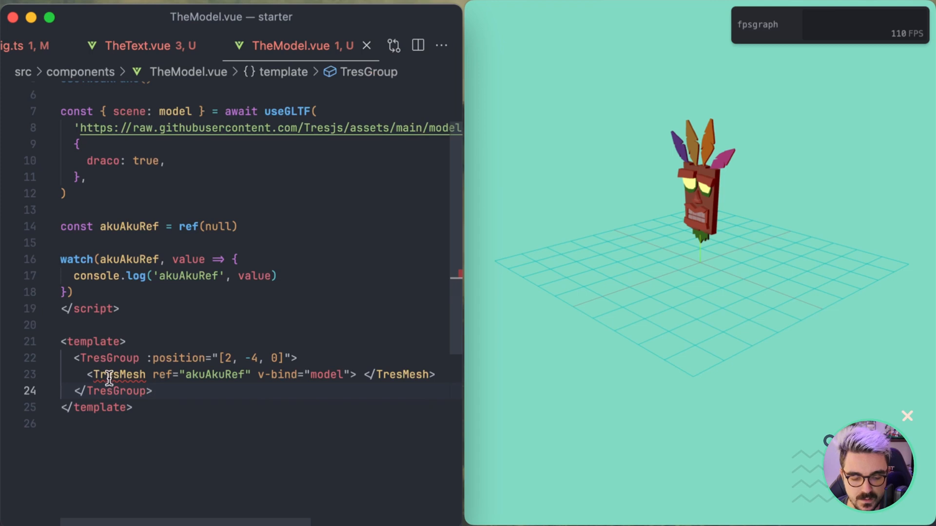
pyautogui.write('primitiv')
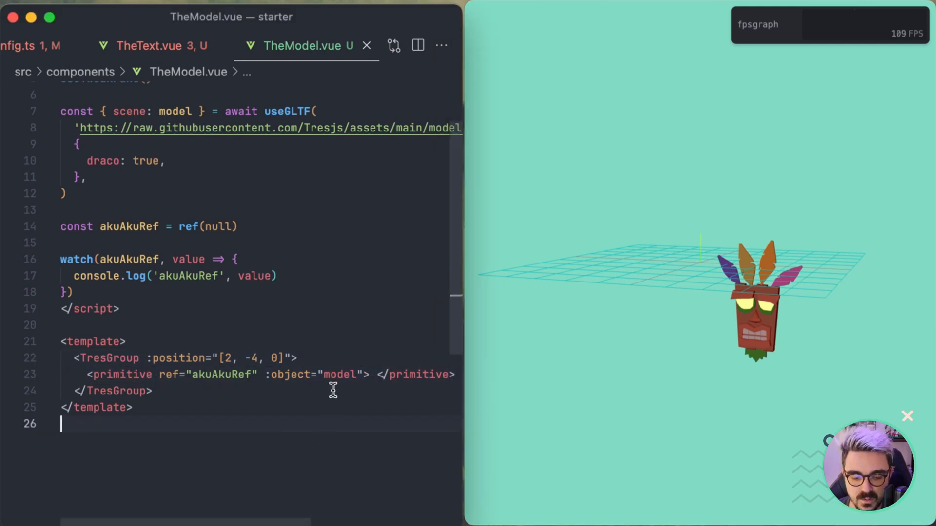
# Select the primitive's model value and begin a new const declaration below the watcher.
pyautogui.doubleClick(339, 374)
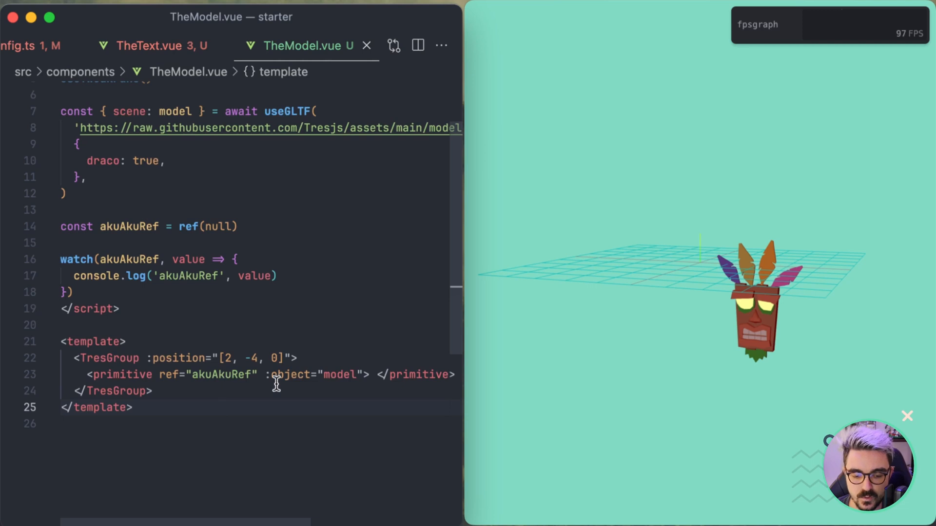
pyautogui.doubleClick(341, 375)
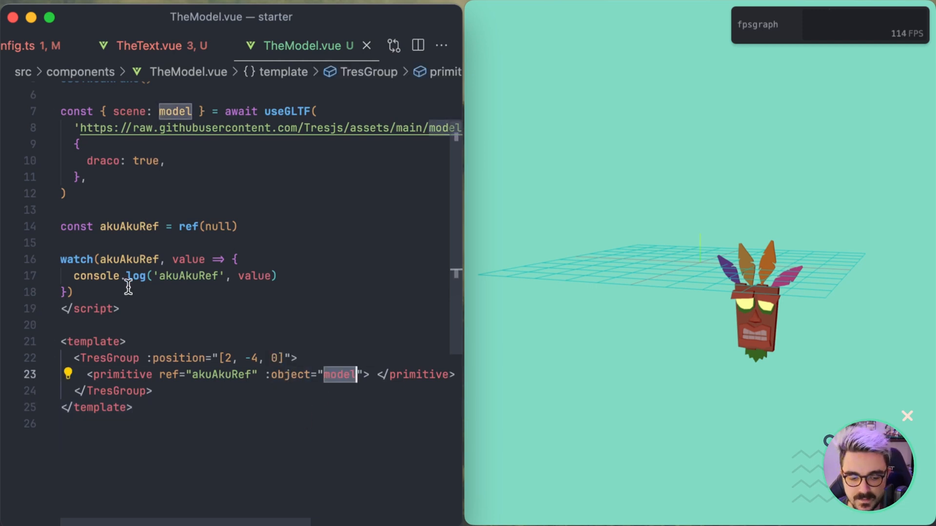
pyautogui.write('const mesh')
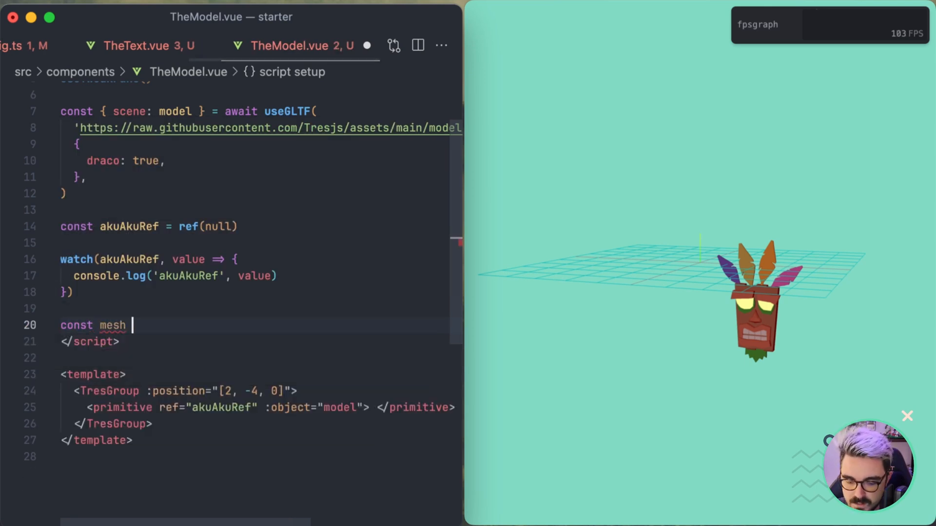
# Declare const mesh = new Mesh(new SphereGeometry(1, 32, 32), new Mesh…).
pyautogui.write('= new Mesh')
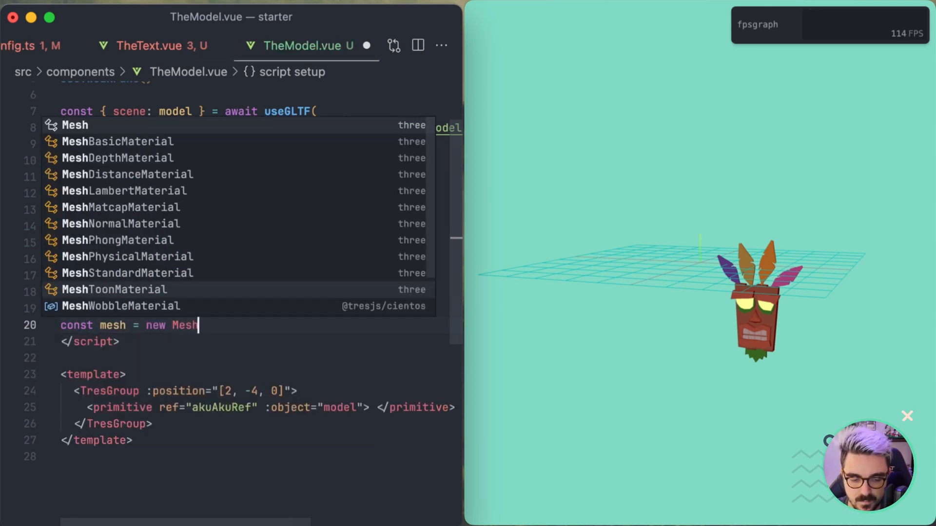
pyautogui.write('(new')
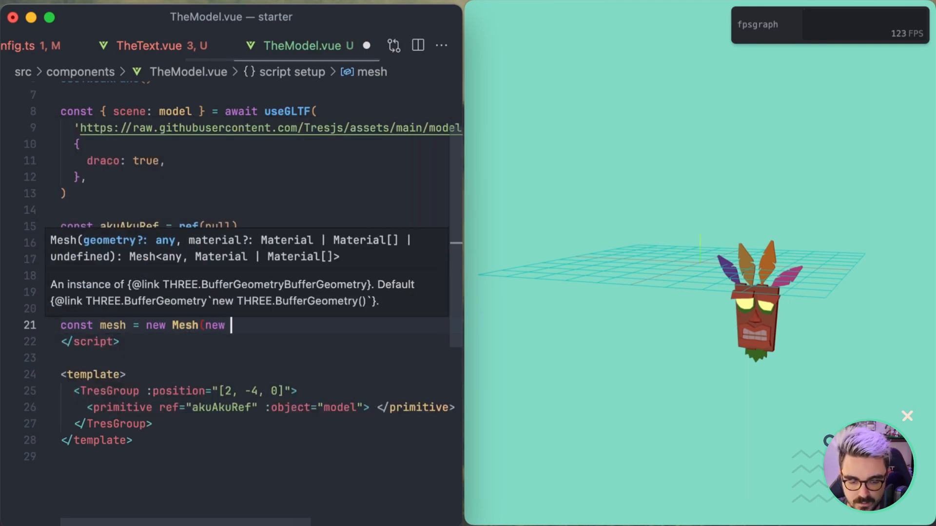
pyautogui.write('SphereGeometry')
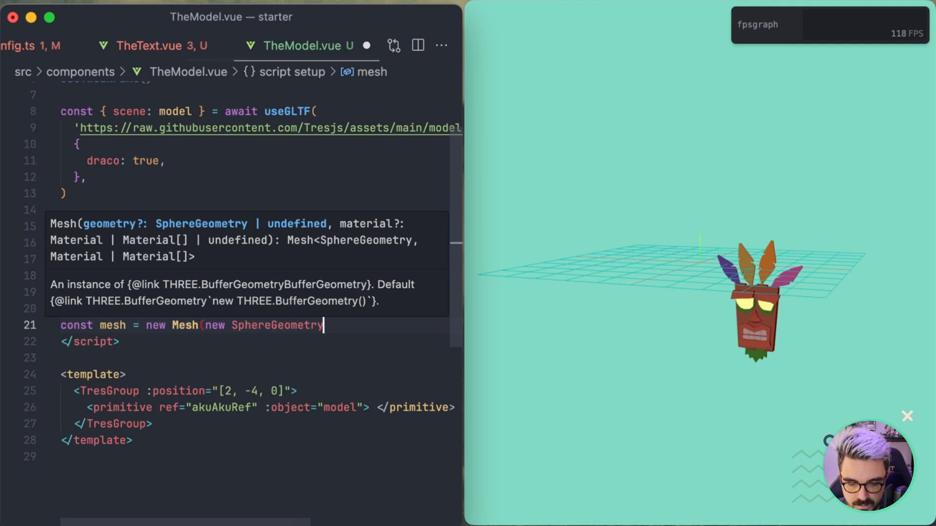
pyautogui.write('(1, 32, 32))')
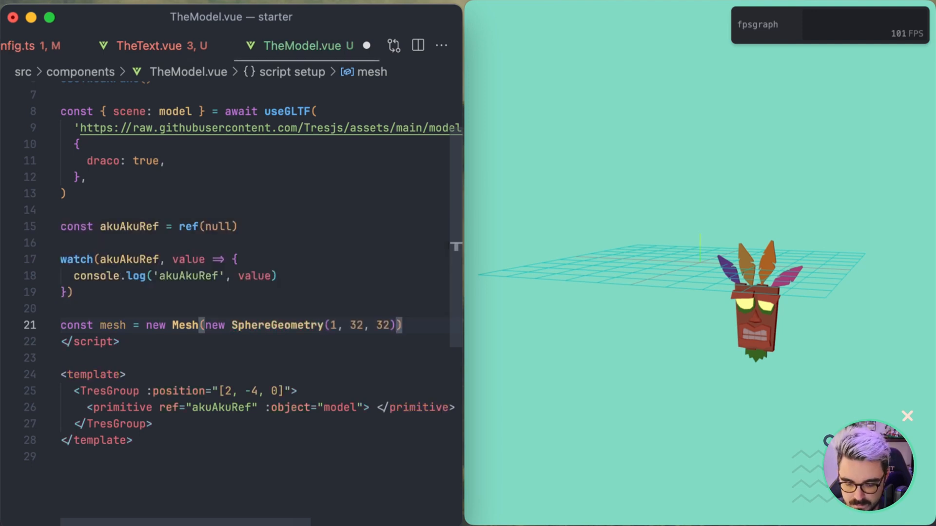
pyautogui.write(', new Mesh')
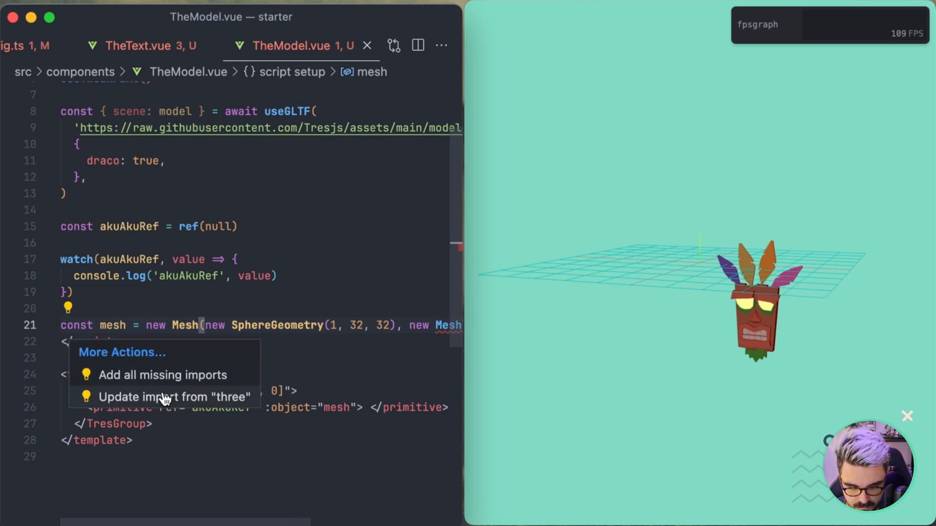
# Add the missing three imports and feed the sphere mesh to the primitive.
pyautogui.click(173, 397)
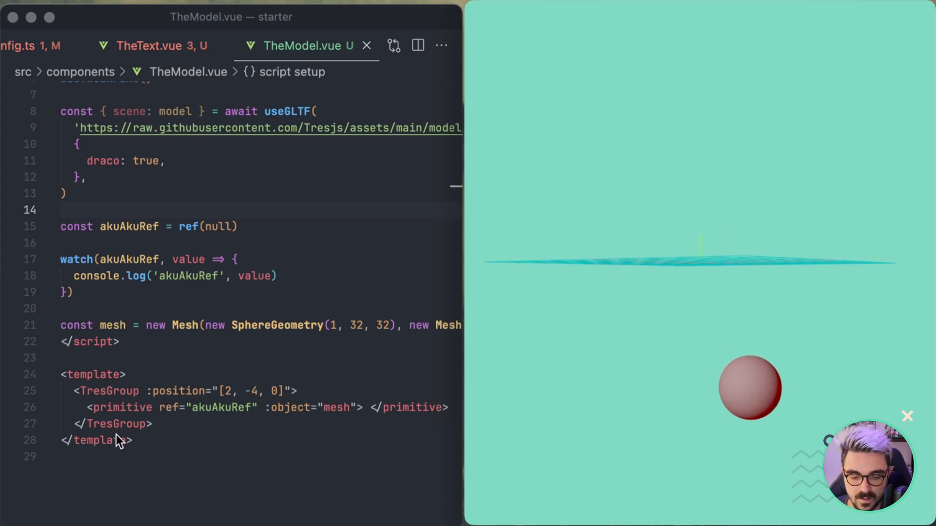
pyautogui.doubleClick(122, 408)
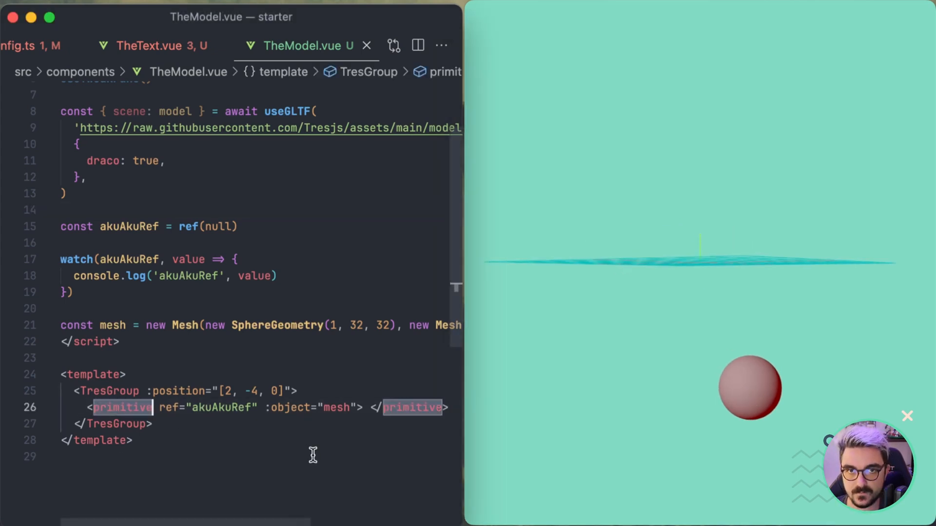
pyautogui.click(262, 407)
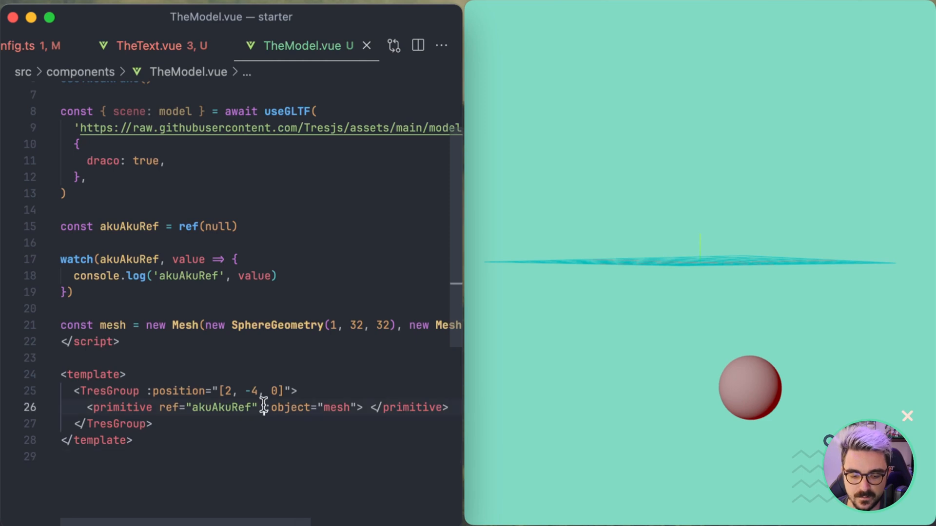